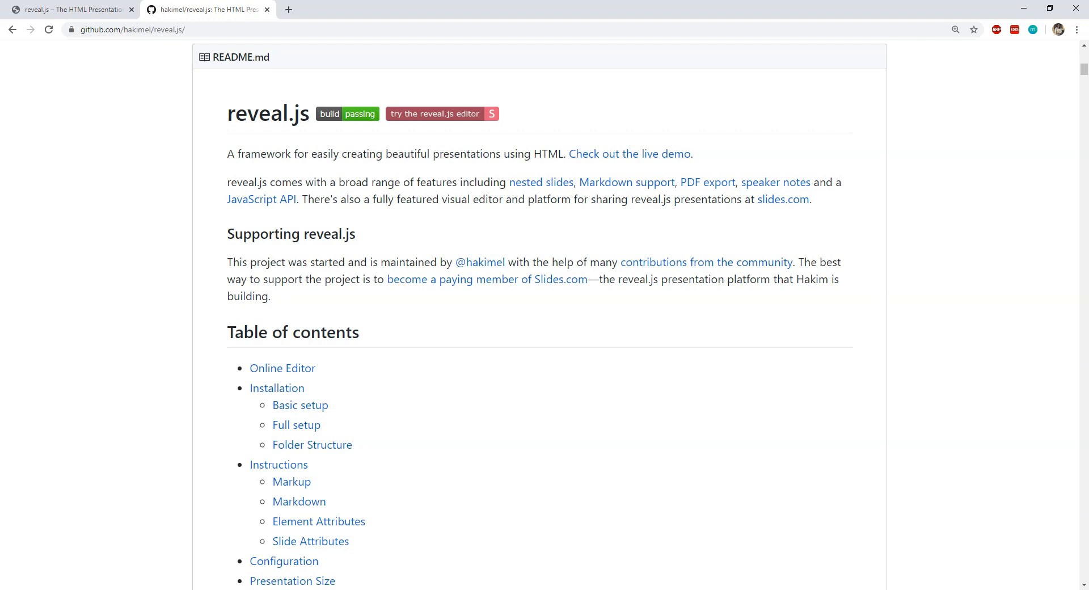
{"action": "mouse_move", "coordinate": [897, 192]}
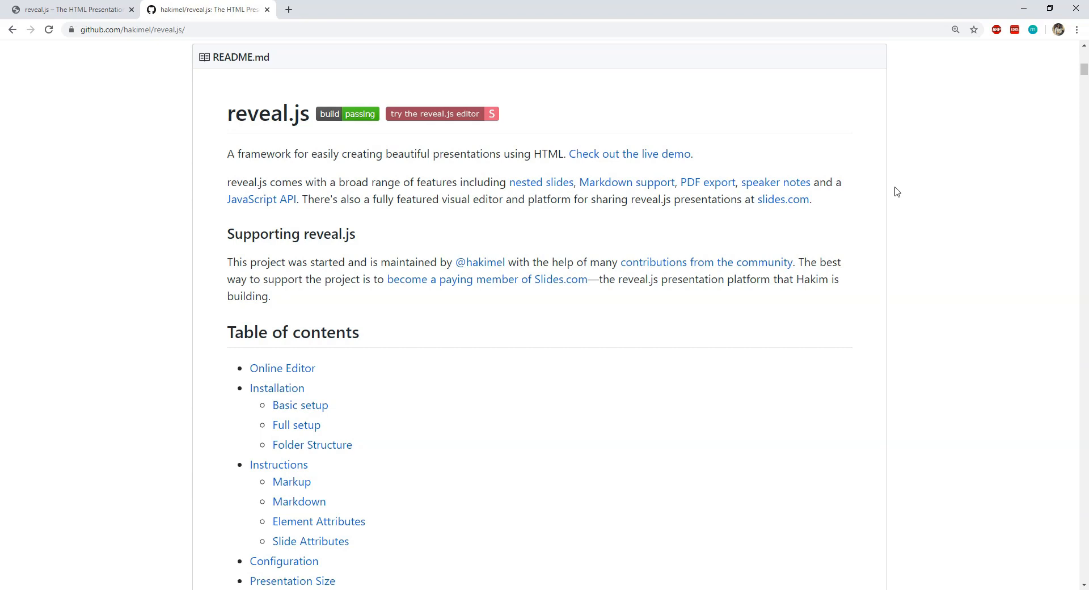
Step through the reveal.js demo slides, previewing the Convex transition along the way.
{"action": "left_click", "coordinate": [69, 9]}
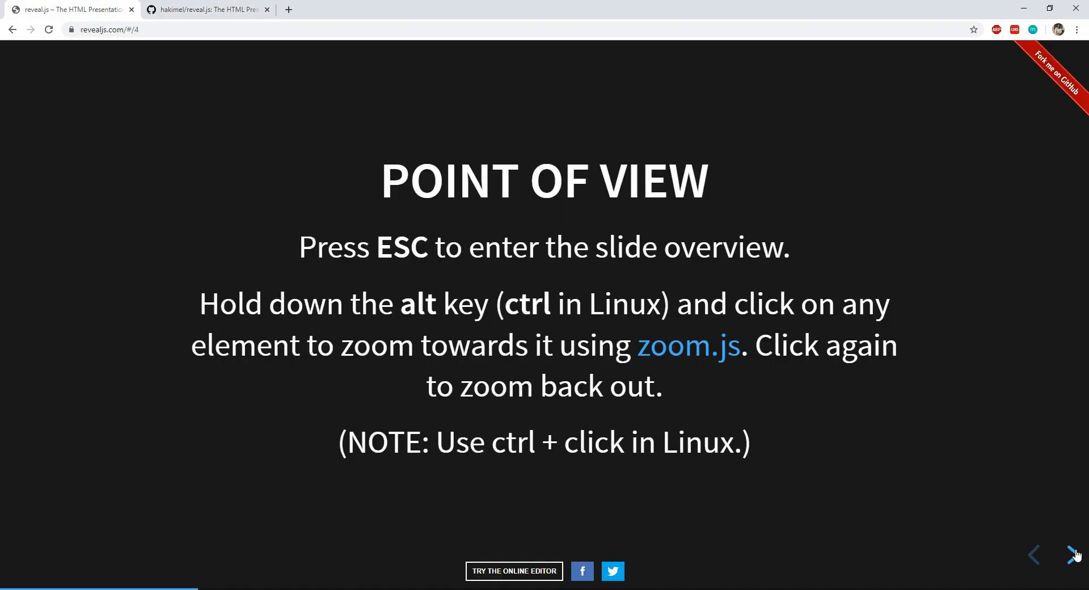
{"action": "left_click", "coordinate": [1076, 554]}
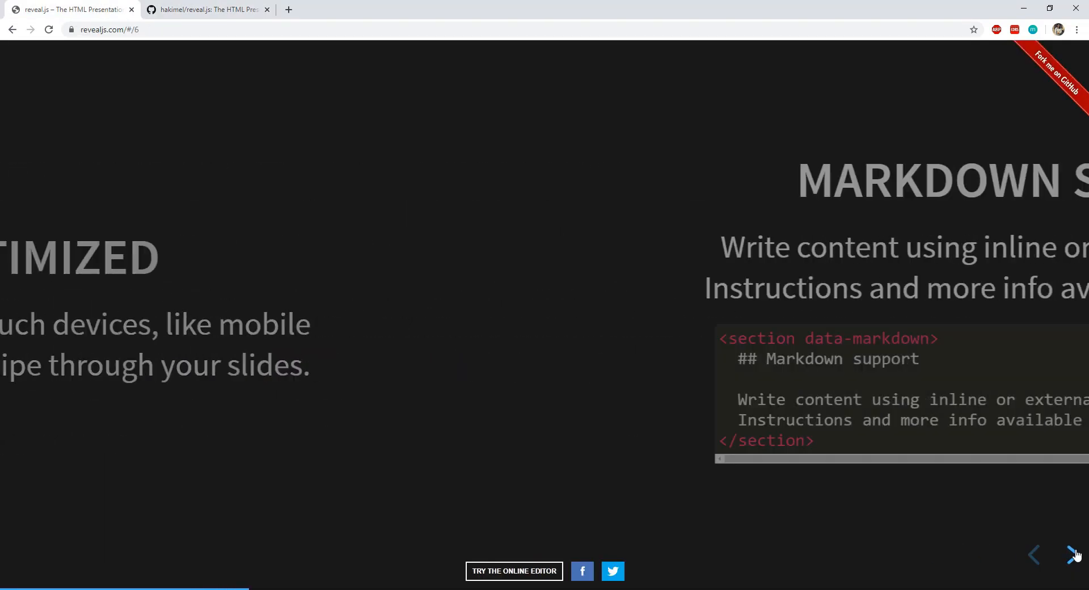
{"action": "left_click", "coordinate": [1076, 554]}
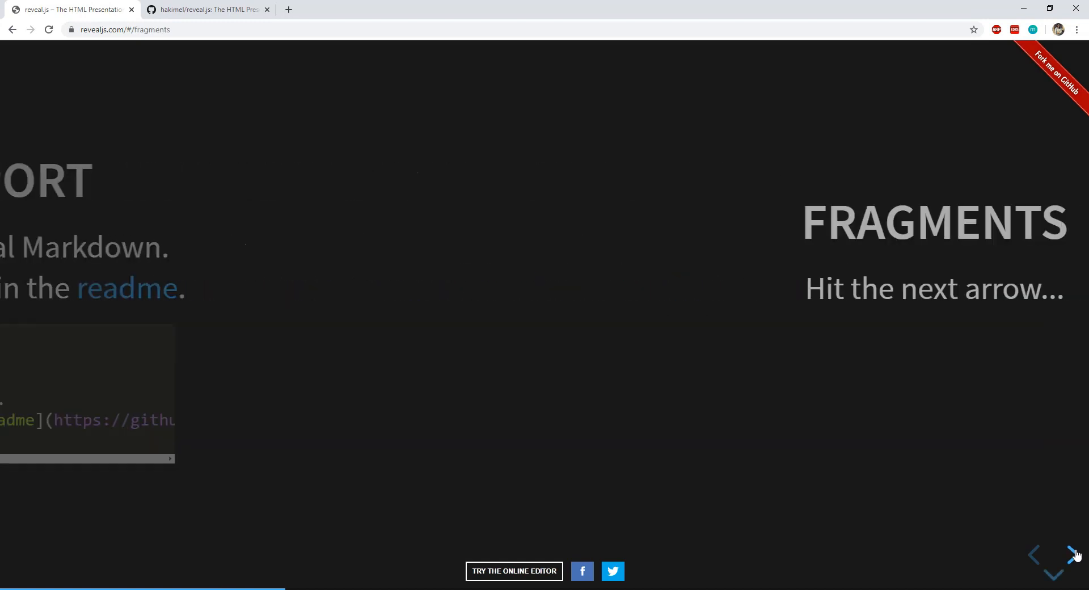
{"action": "left_click", "coordinate": [1074, 555]}
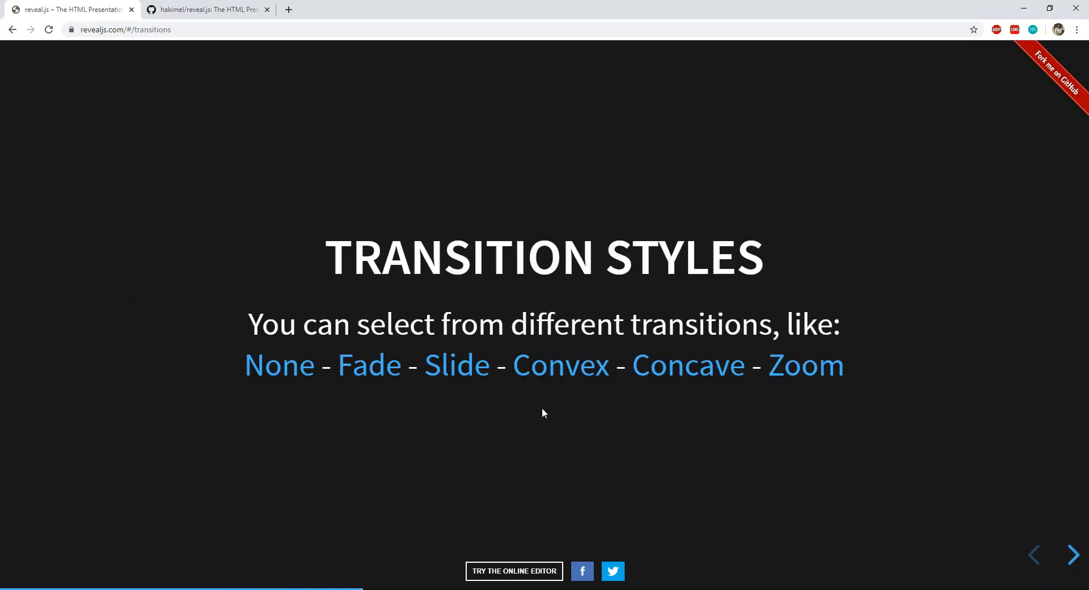
{"action": "left_click", "coordinate": [560, 365]}
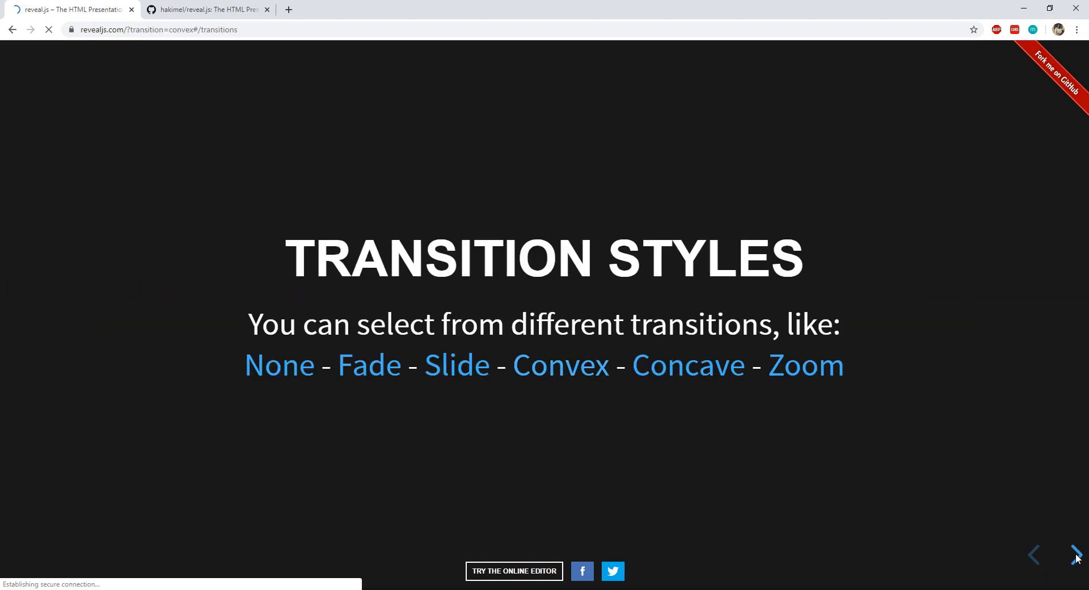
{"action": "left_click", "coordinate": [1077, 554]}
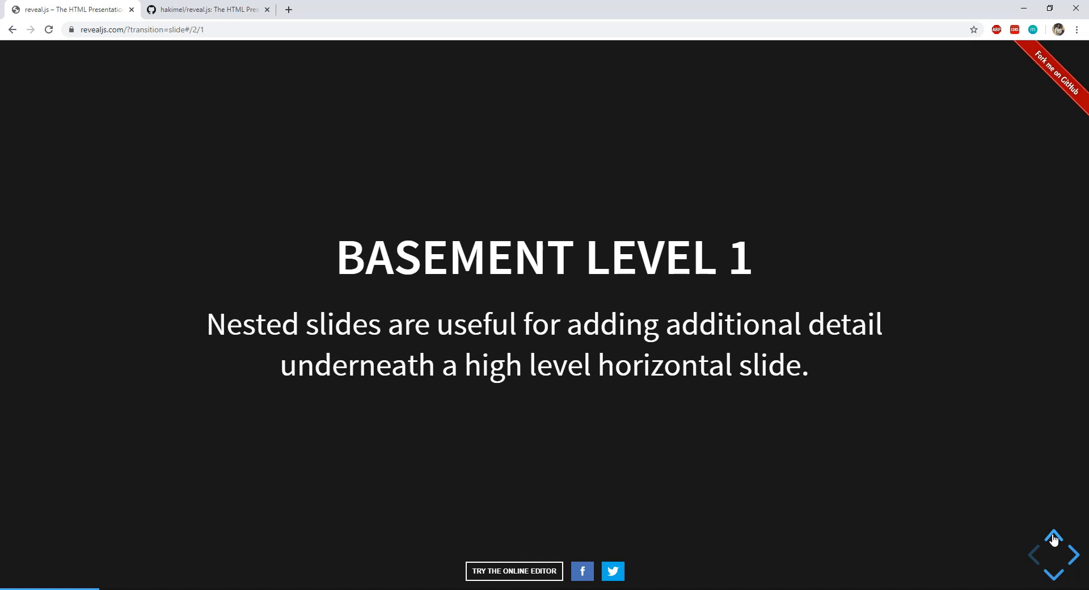
Return to the reveal.js README, scroll the file list and open the plugin folder.
{"action": "left_click", "coordinate": [205, 9]}
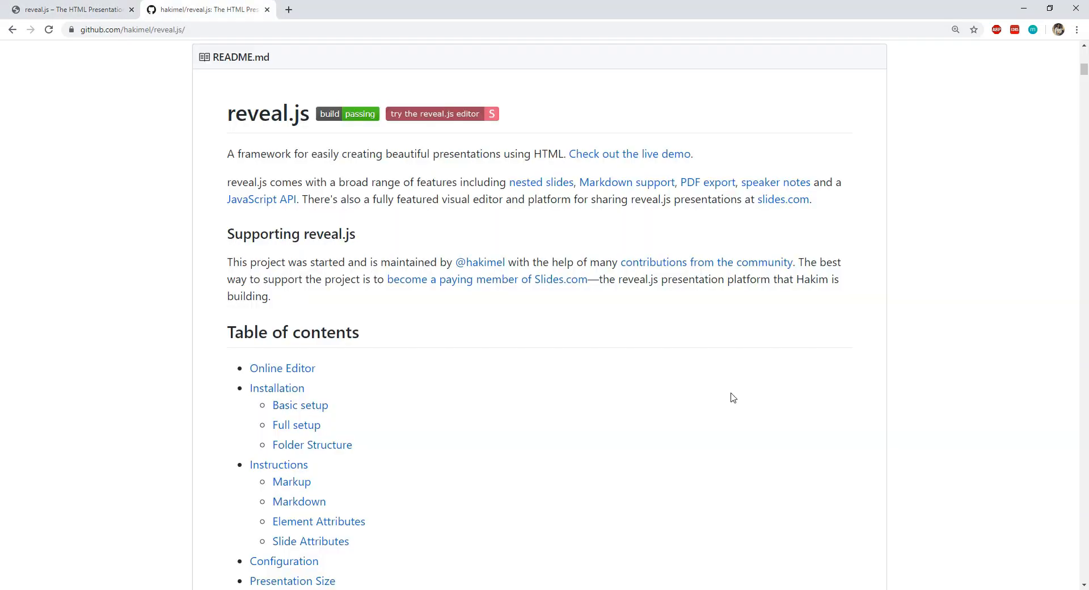
{"action": "scroll", "scroll_direction": "down", "scroll_amount": 3}
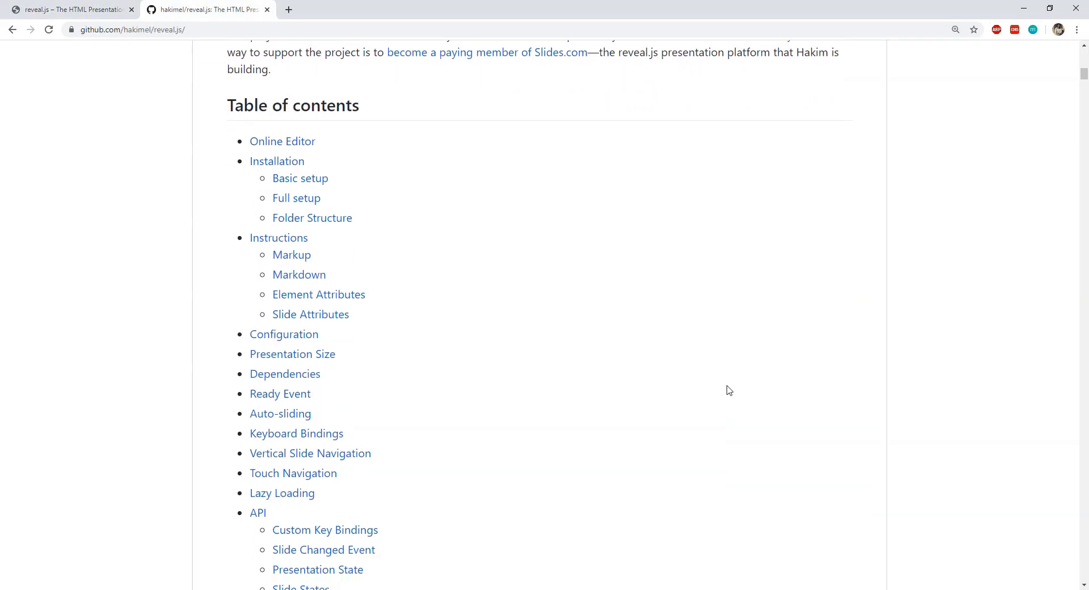
{"action": "scroll", "scroll_direction": "down", "scroll_amount": 3}
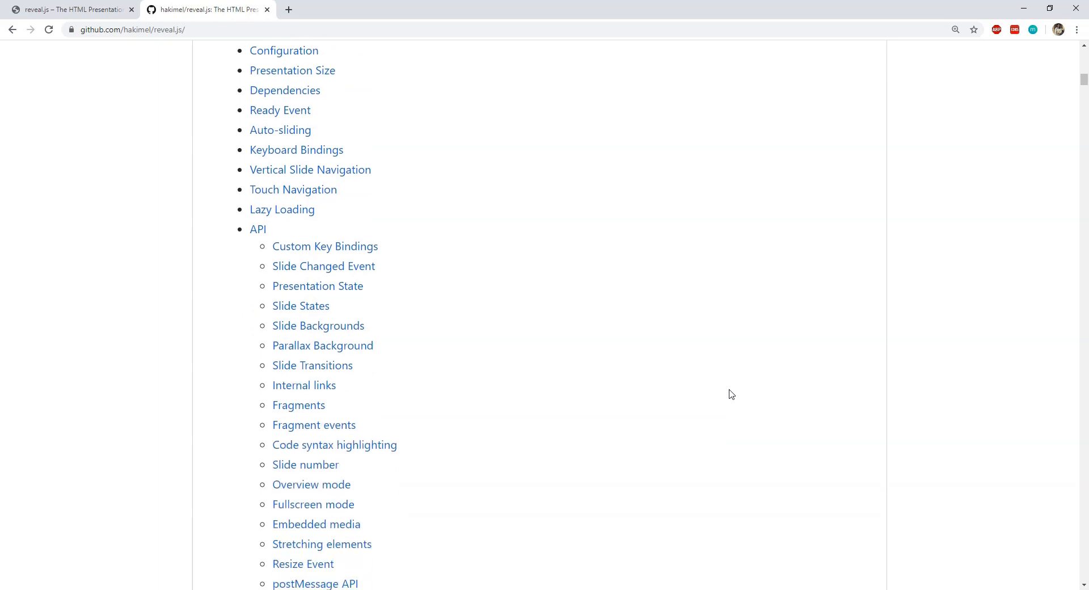
{"action": "scroll", "scroll_direction": "down", "scroll_amount": 3}
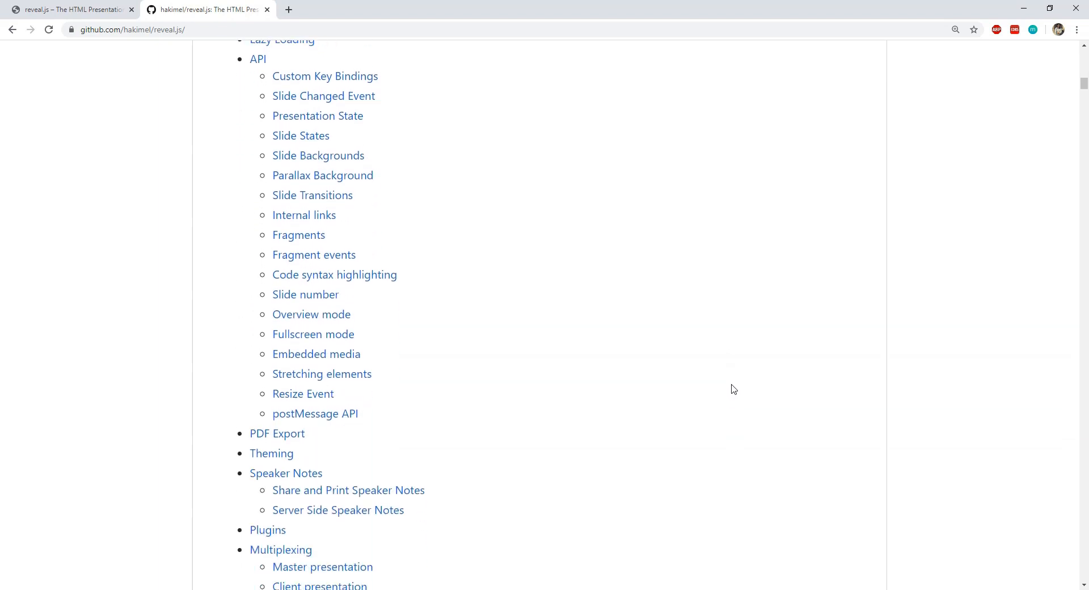
{"action": "scroll", "scroll_direction": "down", "scroll_amount": 3}
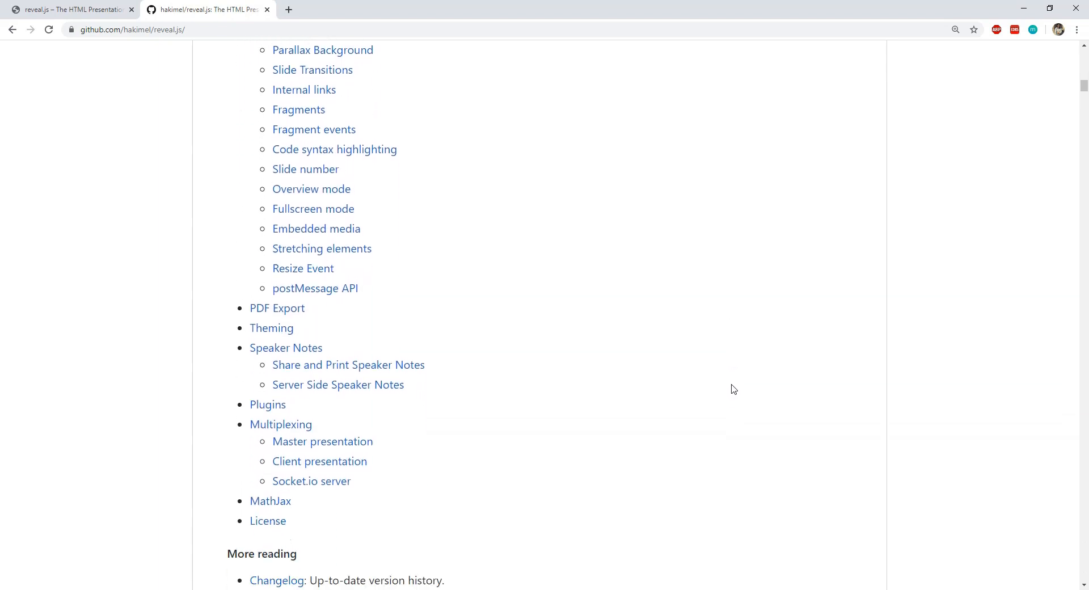
{"action": "scroll", "scroll_direction": "down", "scroll_amount": 3}
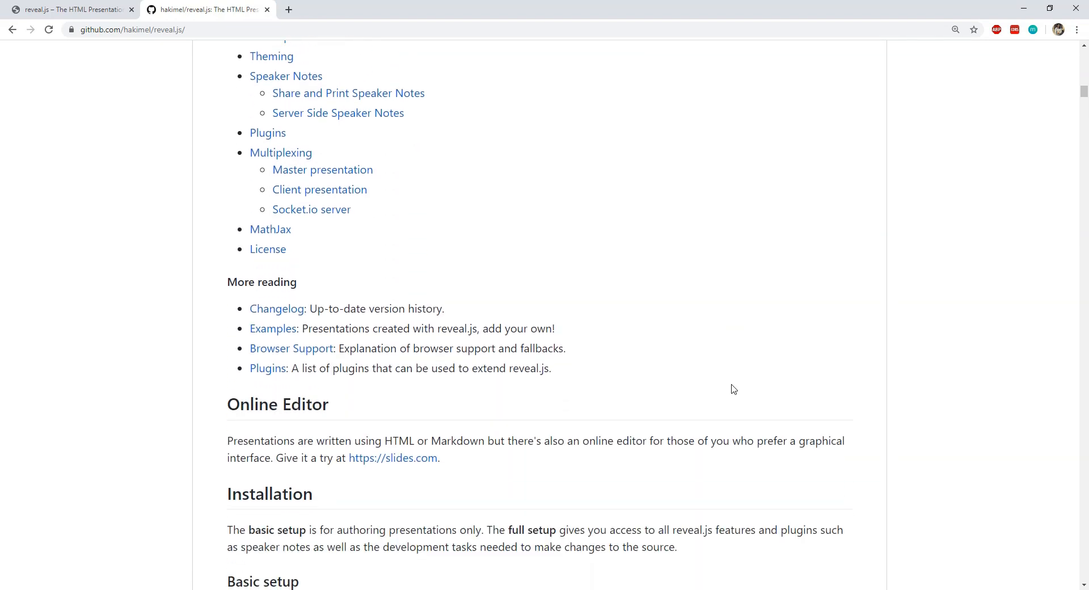
{"action": "scroll", "scroll_direction": "up", "scroll_amount": 3}
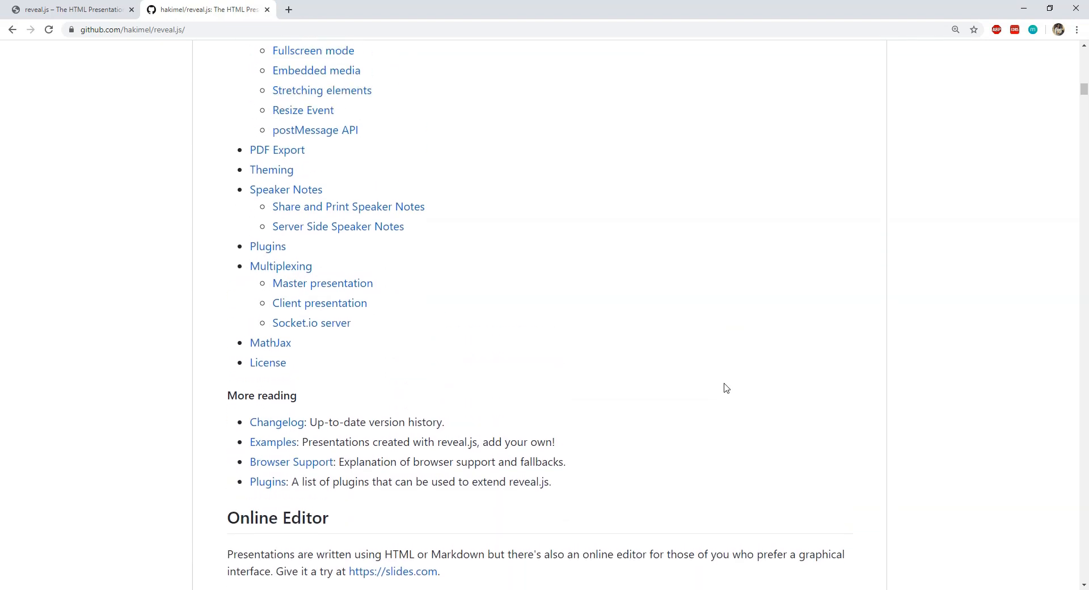
{"action": "scroll", "scroll_direction": "down", "scroll_amount": 3}
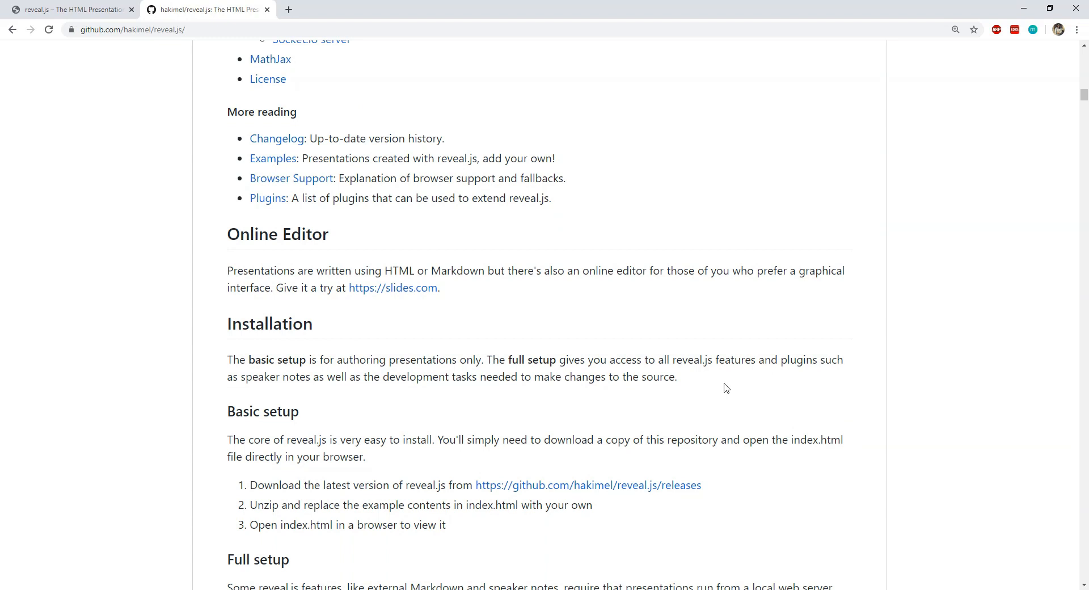
{"action": "scroll", "scroll_direction": "down", "scroll_amount": 3}
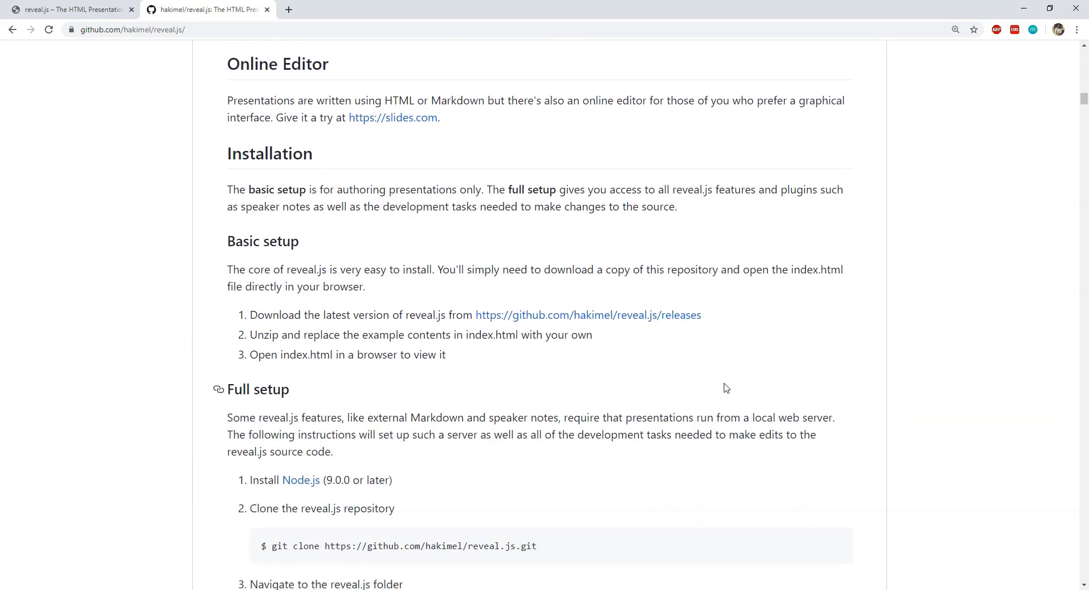
{"action": "scroll", "scroll_direction": "down", "scroll_amount": 3}
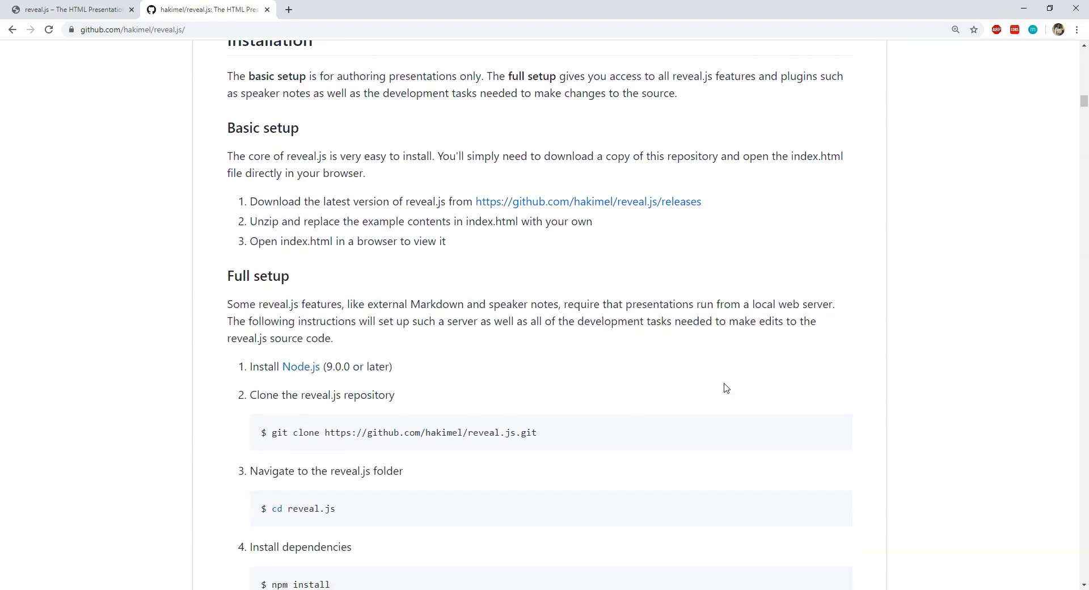
{"action": "scroll", "scroll_direction": "up", "scroll_amount": 3}
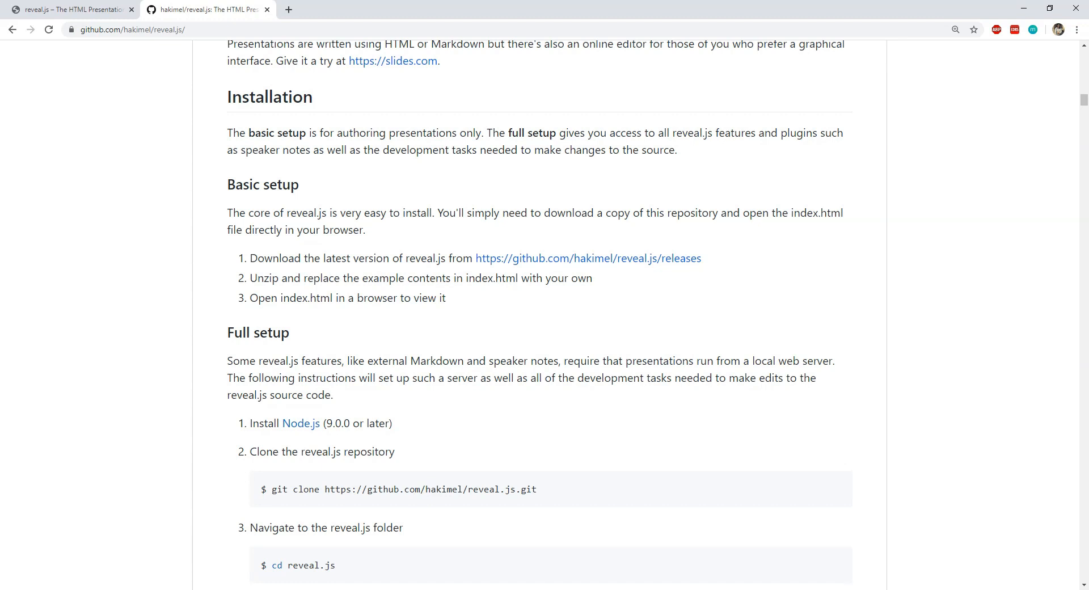
{"action": "mouse_move", "coordinate": [764, 206]}
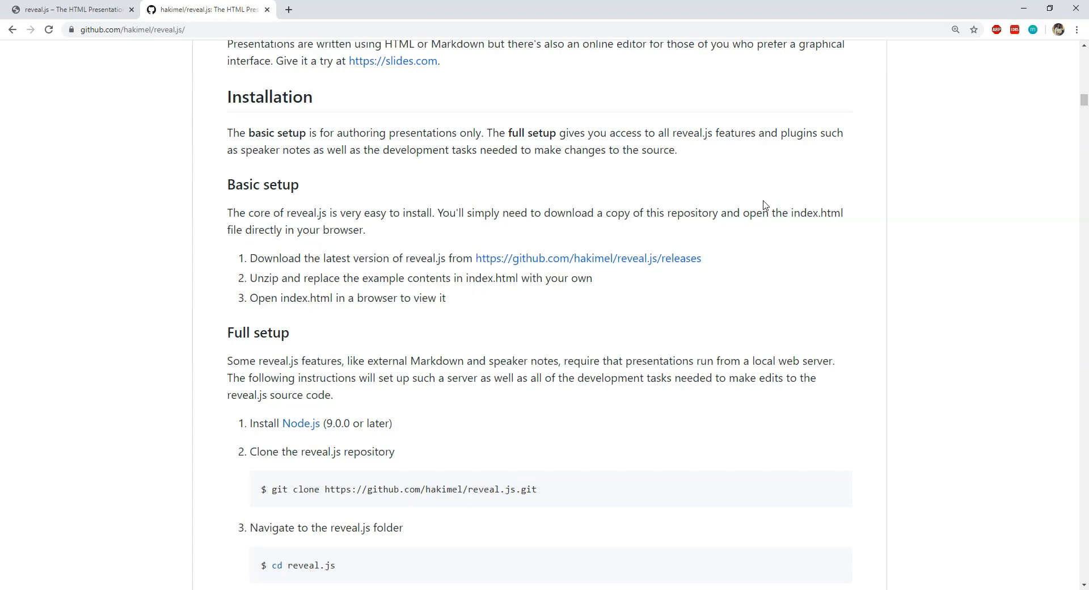
{"action": "scroll", "scroll_direction": "up", "scroll_amount": 3}
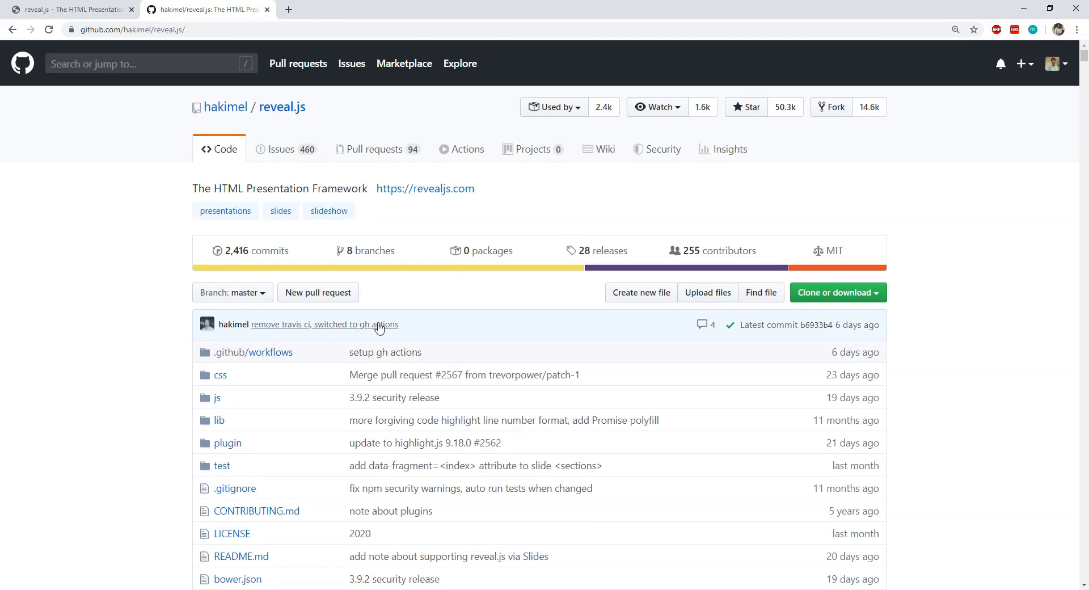
{"action": "scroll", "scroll_direction": "down", "scroll_amount": 3}
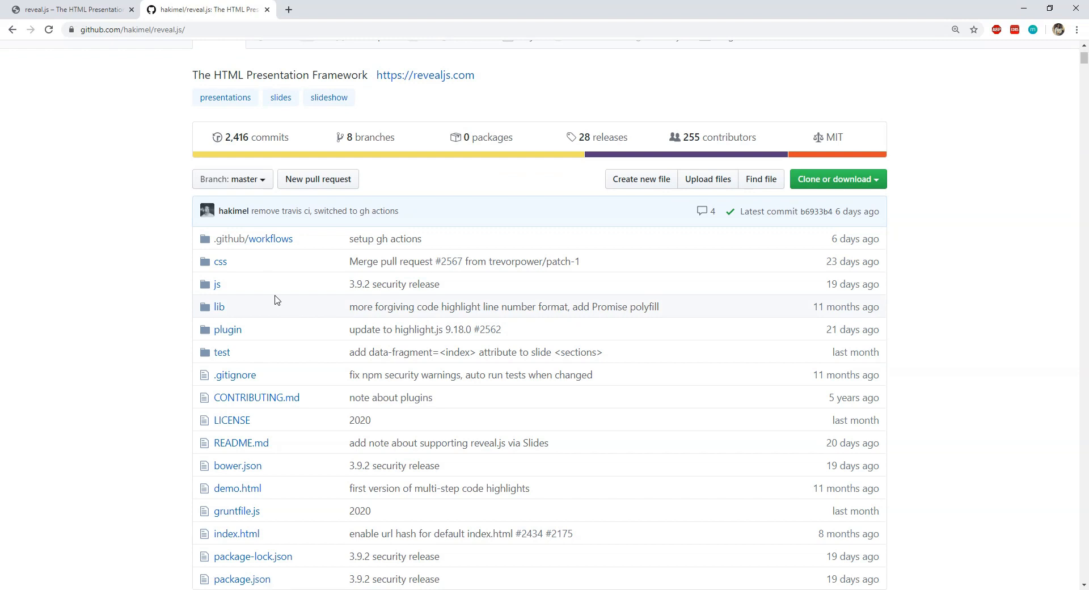
{"action": "mouse_move", "coordinate": [232, 268]}
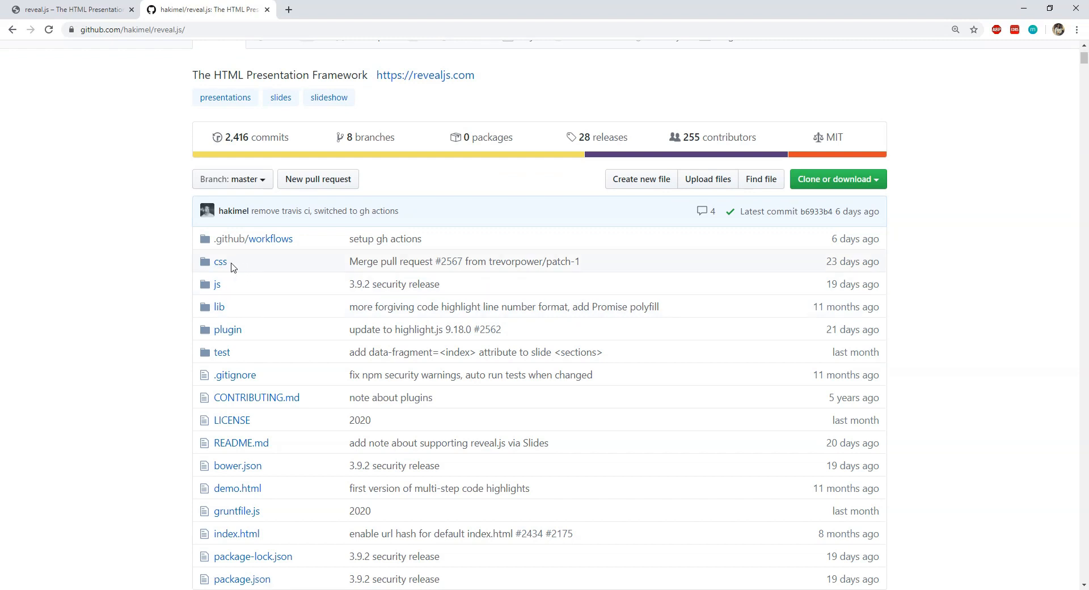
{"action": "mouse_move", "coordinate": [227, 330]}
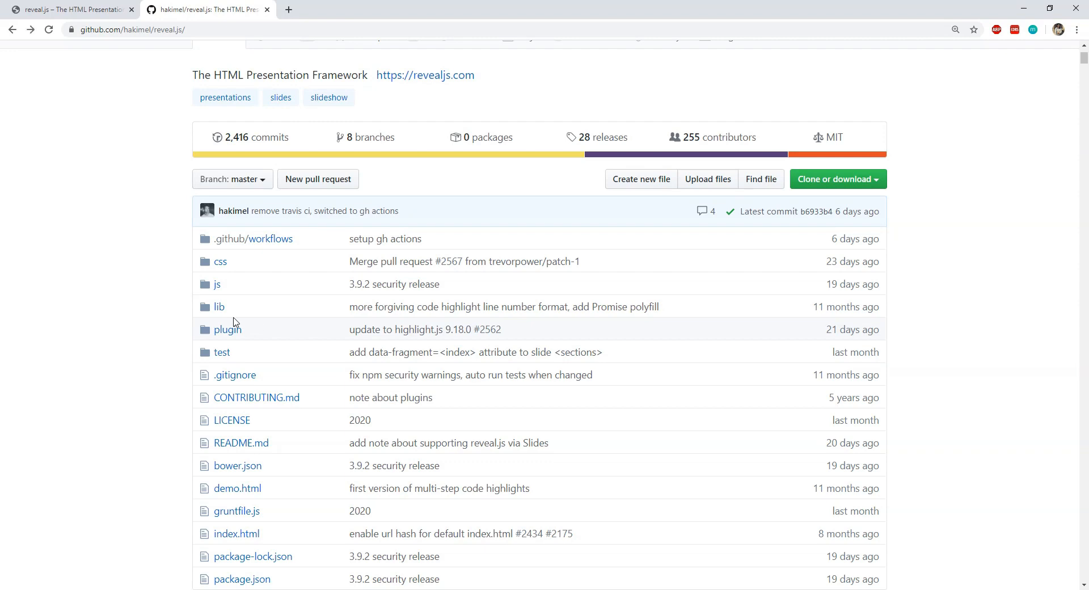
{"action": "left_click", "coordinate": [228, 330]}
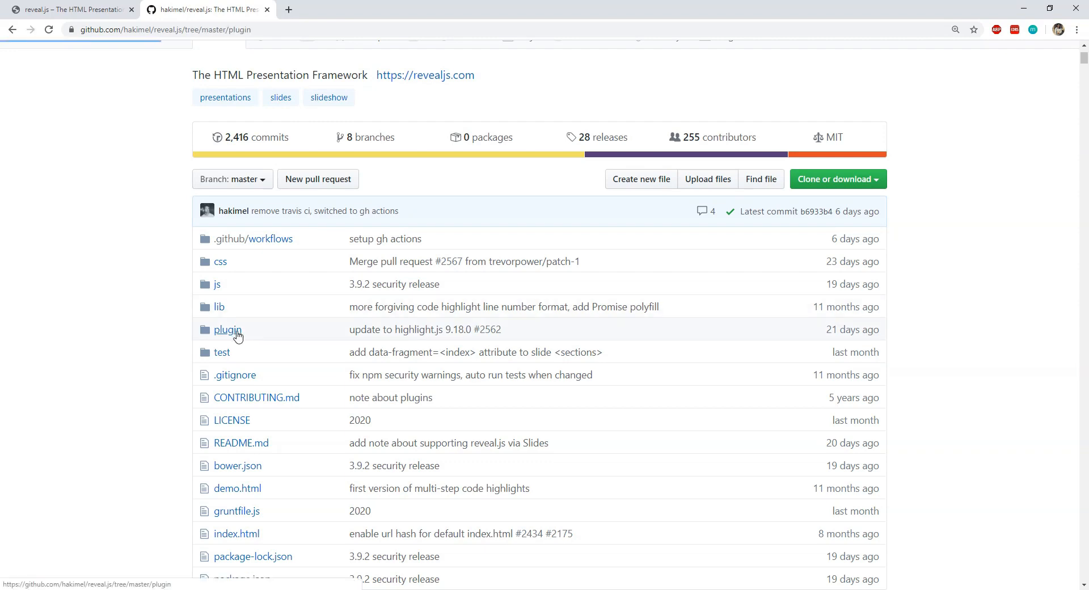
{"action": "left_click", "coordinate": [228, 329]}
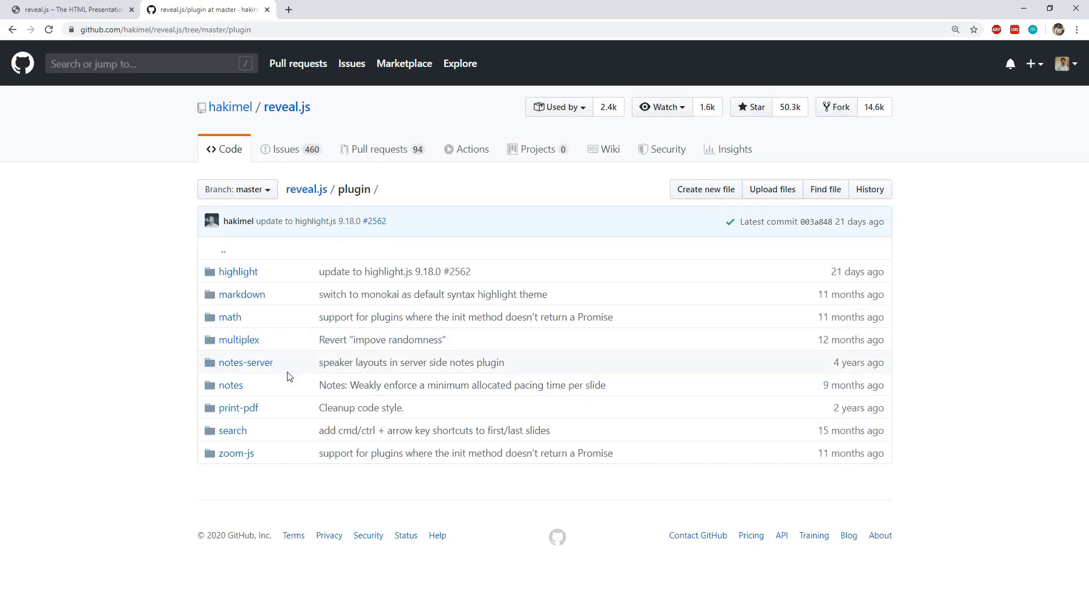
{"action": "mouse_move", "coordinate": [292, 334]}
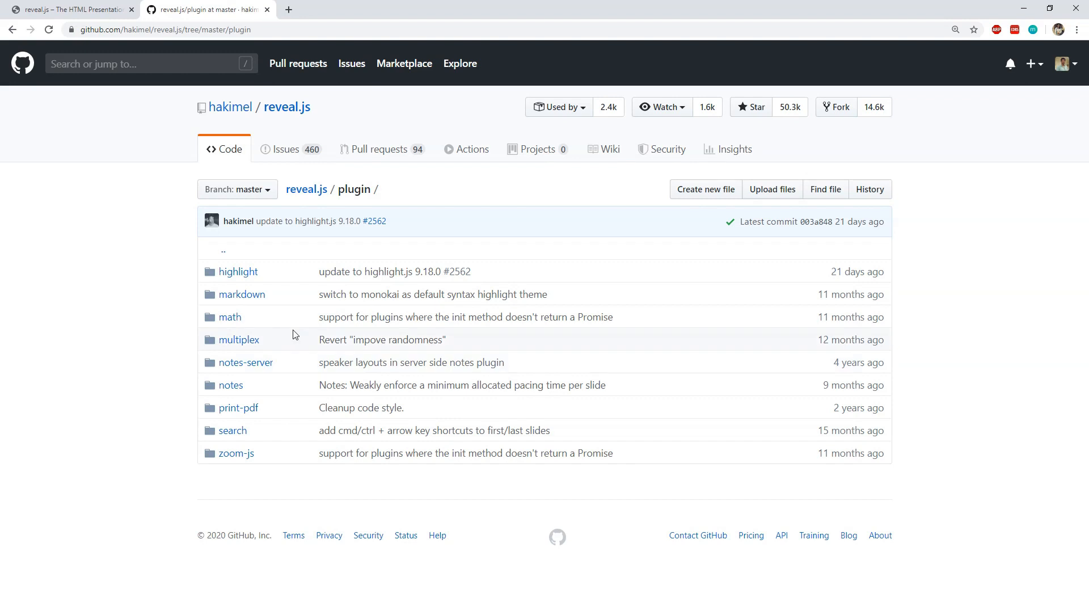
{"action": "mouse_move", "coordinate": [237, 271]}
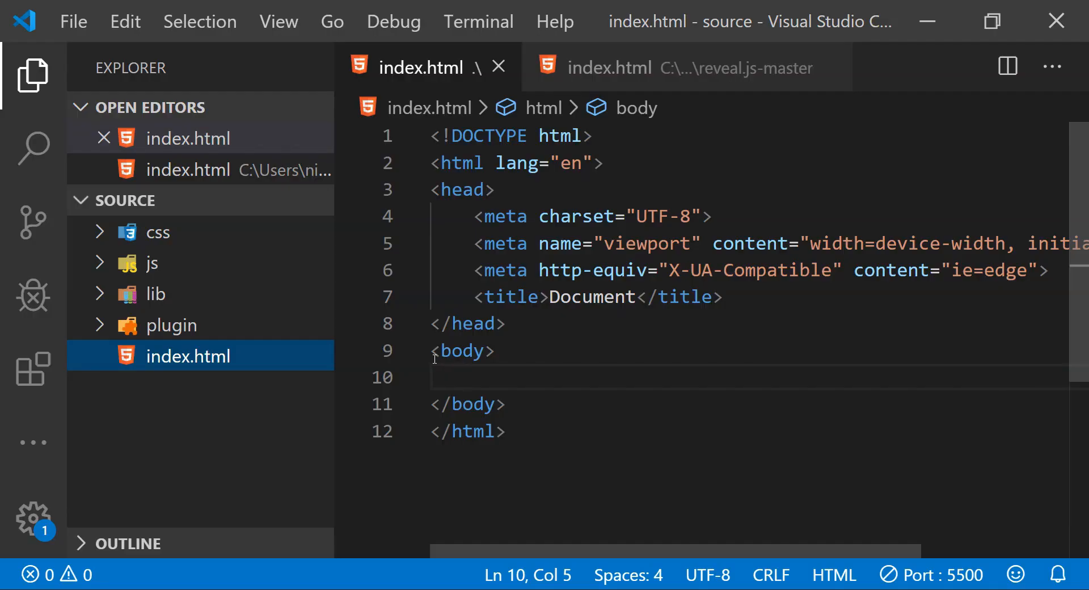
{"action": "mouse_move", "coordinate": [205, 262]}
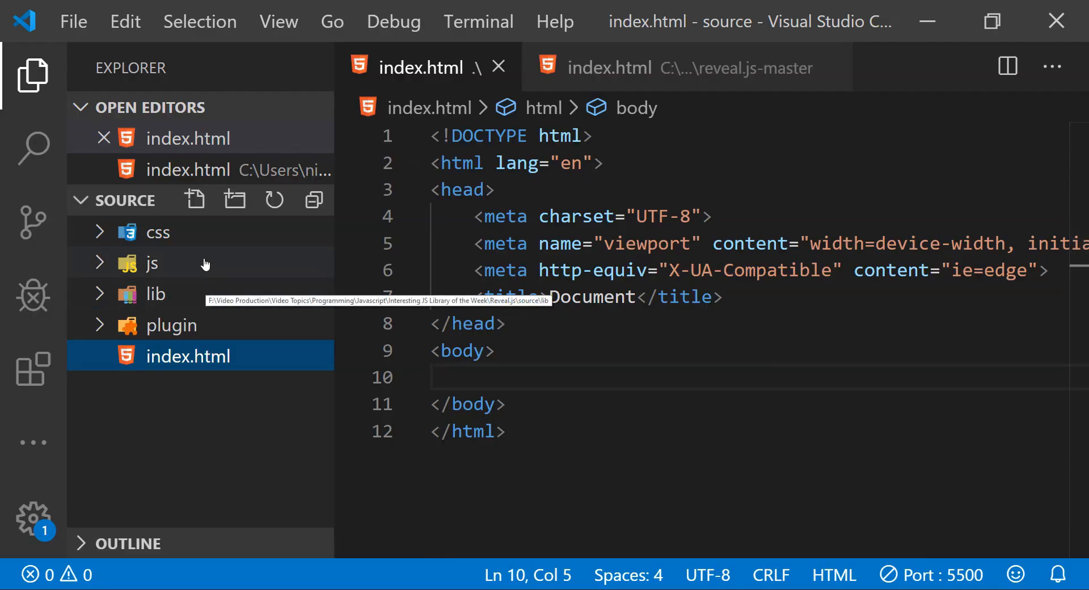
{"action": "mouse_move", "coordinate": [159, 232]}
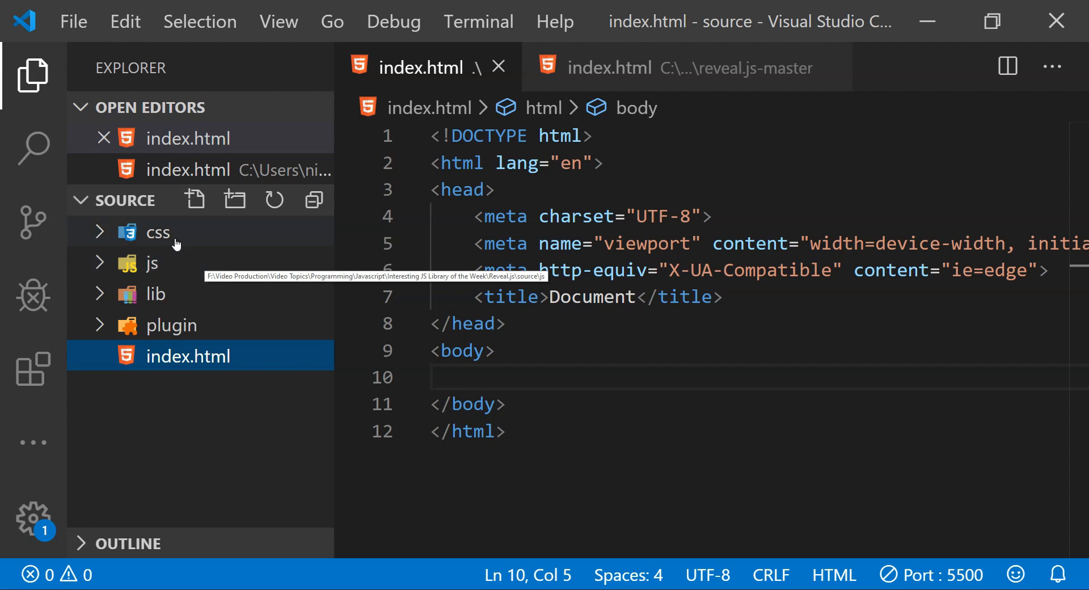
{"action": "mouse_move", "coordinate": [158, 232]}
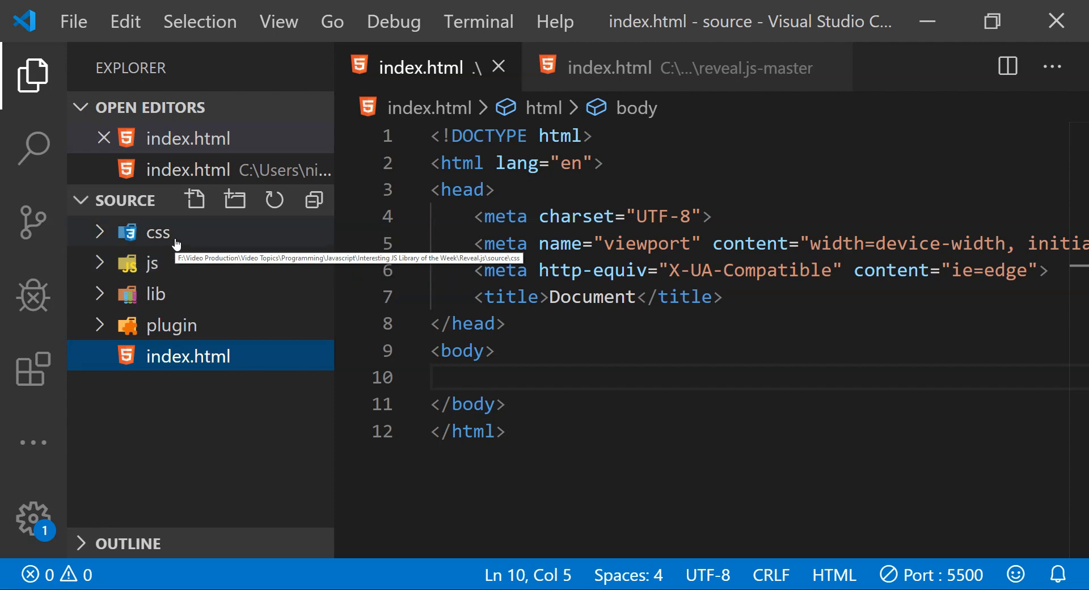
{"action": "mouse_move", "coordinate": [188, 243]}
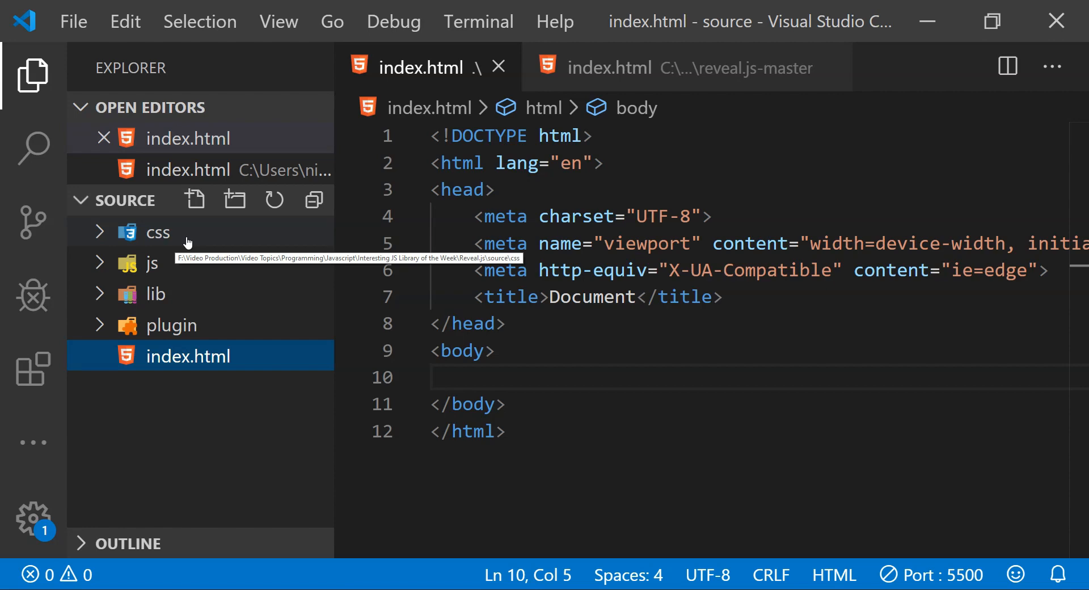
{"action": "mouse_move", "coordinate": [213, 374]}
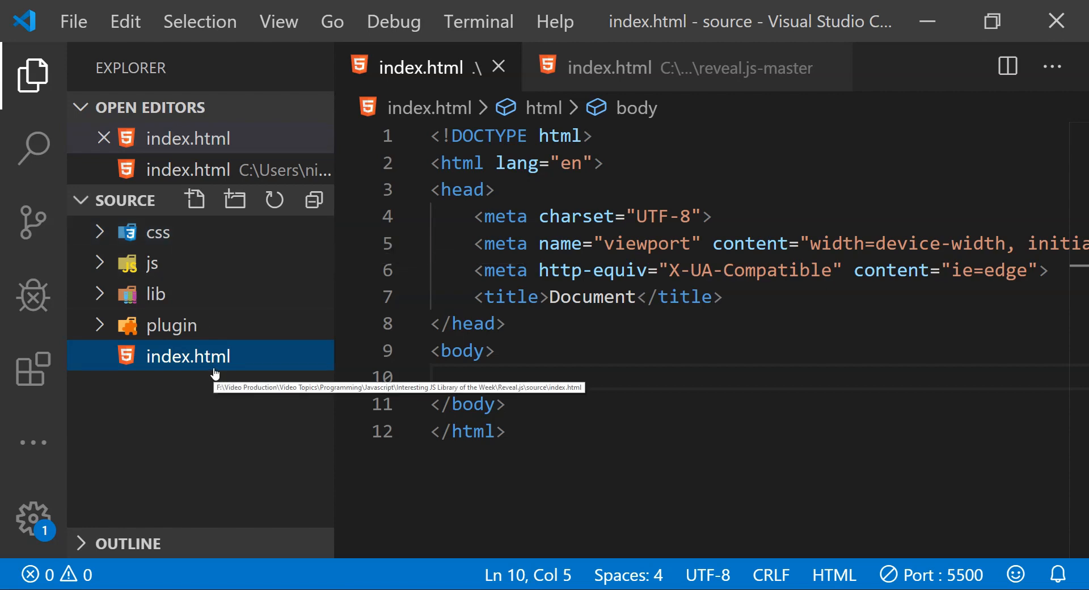
{"action": "mouse_move", "coordinate": [207, 385]}
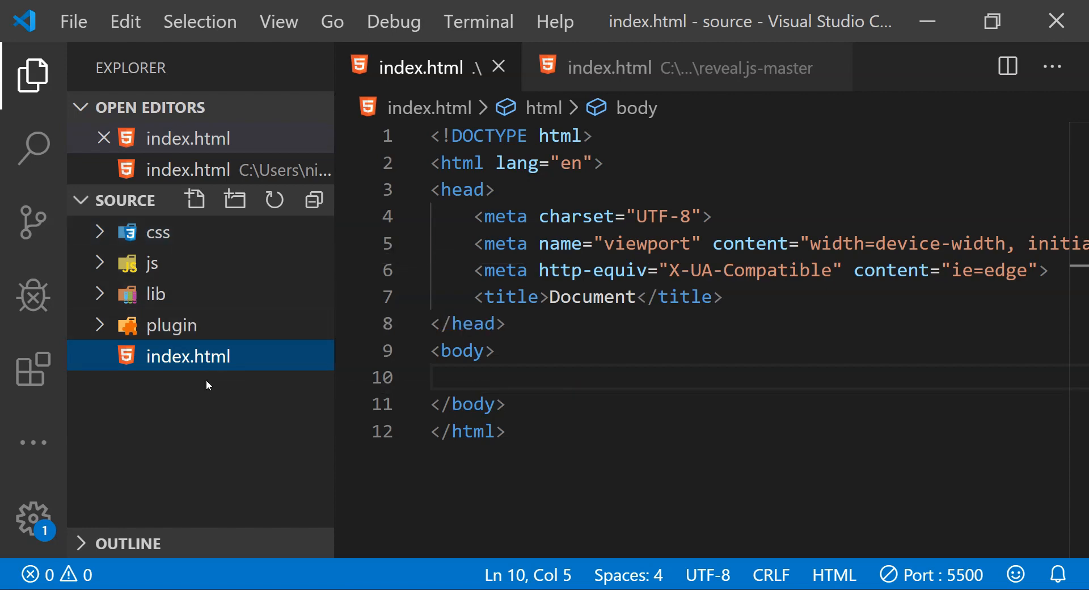
Collapse the Explorer sidebar so index.html fills the editor width.
{"action": "left_click", "coordinate": [33, 75]}
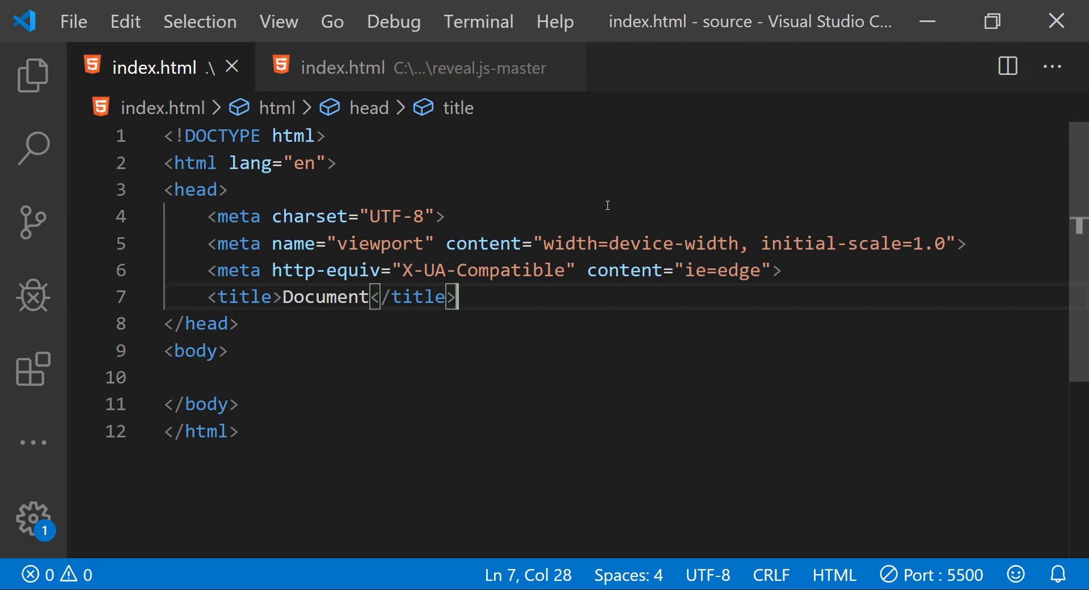
Start a new line after the title for the stylesheet and script tags.
{"action": "key", "text": "Enter"}
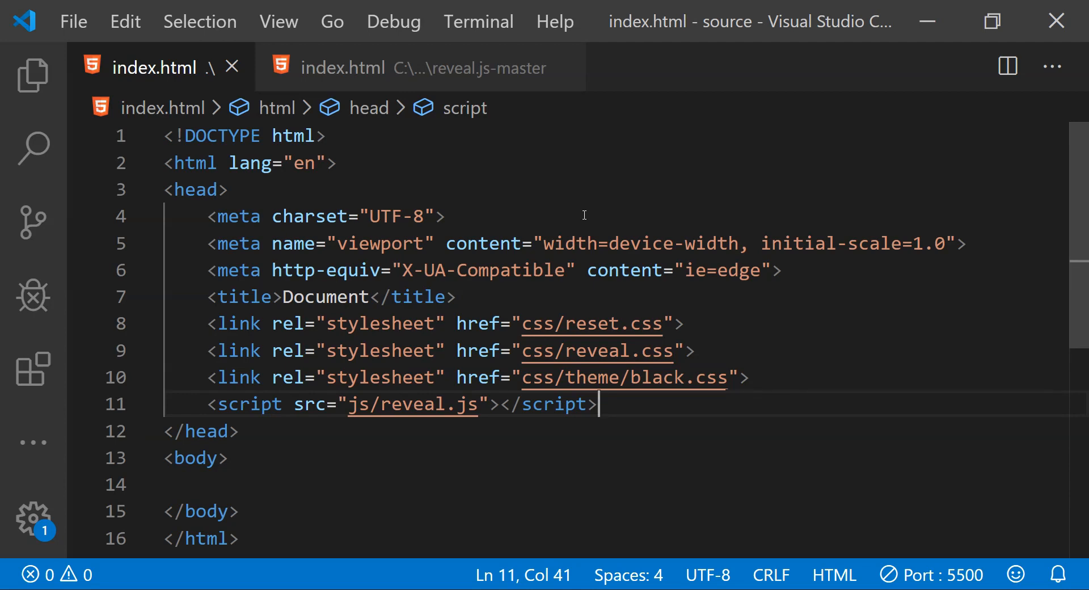
{"action": "mouse_move", "coordinate": [638, 411]}
{"action": "type", "text": "<div class=\"reveal\"></div>"}
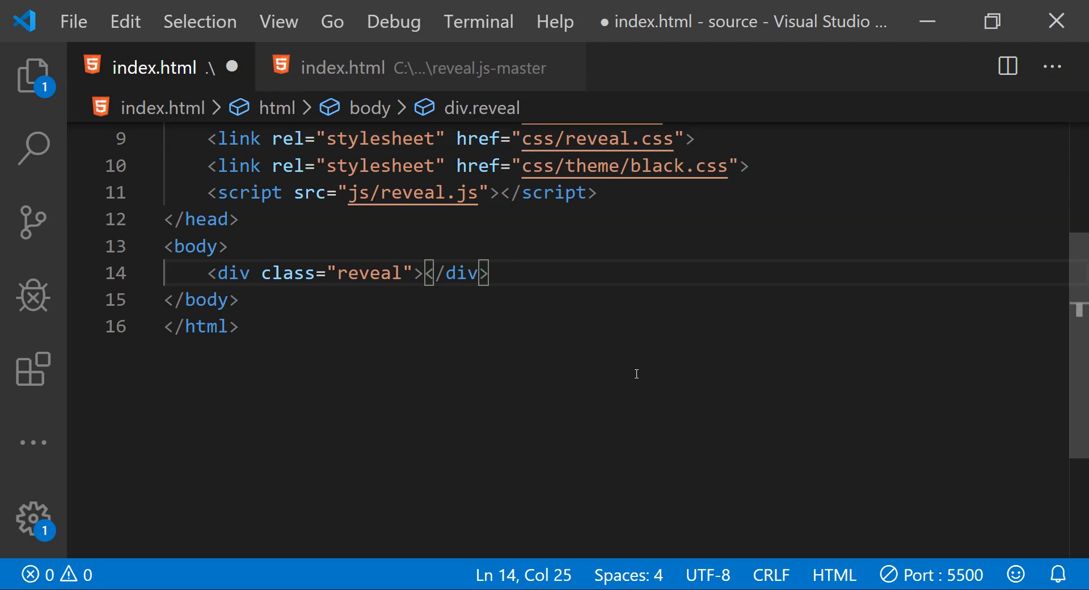
Build div.reveal with a nested div.slides and open a blank line inside slides.
{"action": "key", "text": "Enter"}
{"action": "type", "text": "<div class=\"slides\"></div>"}
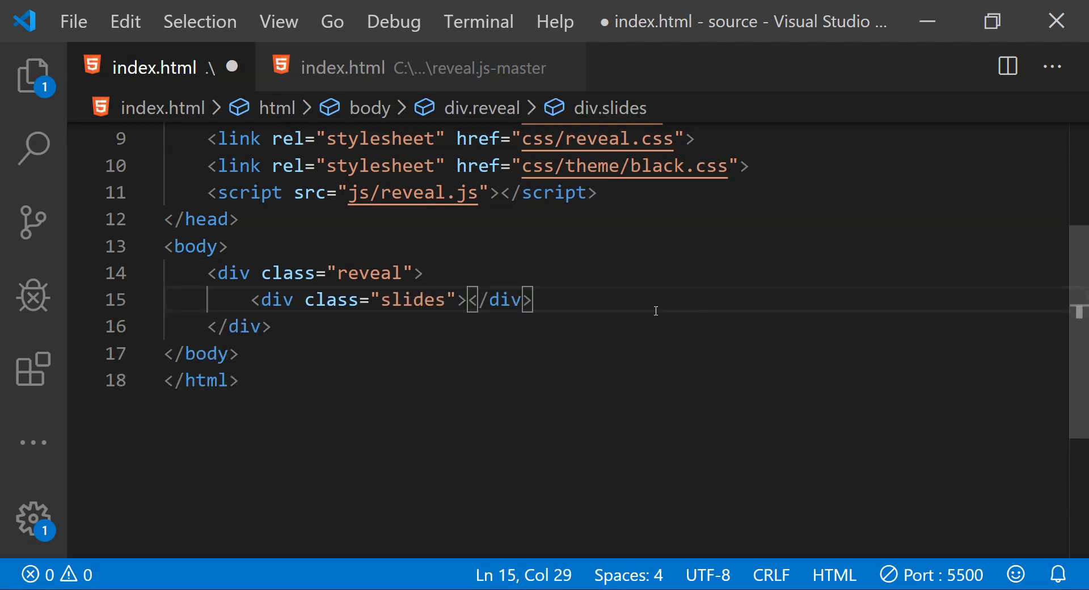
{"action": "double_click", "coordinate": [412, 299]}
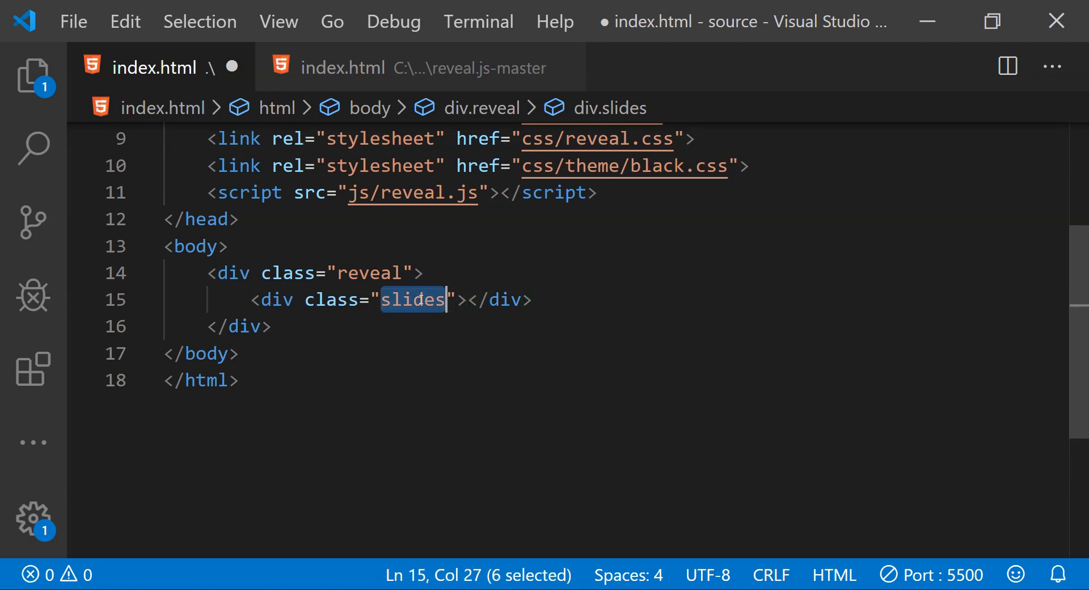
{"action": "key", "text": "Enter"}
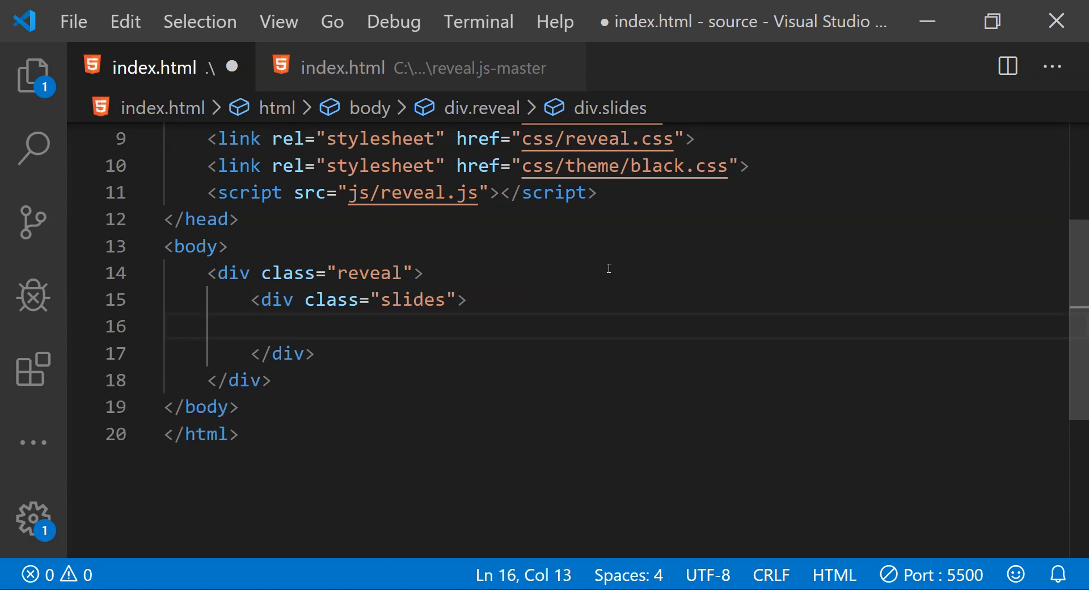
Begin typing a <section> element inside the slides div.
{"action": "type", "text": "<section>Slide 2</section>"}
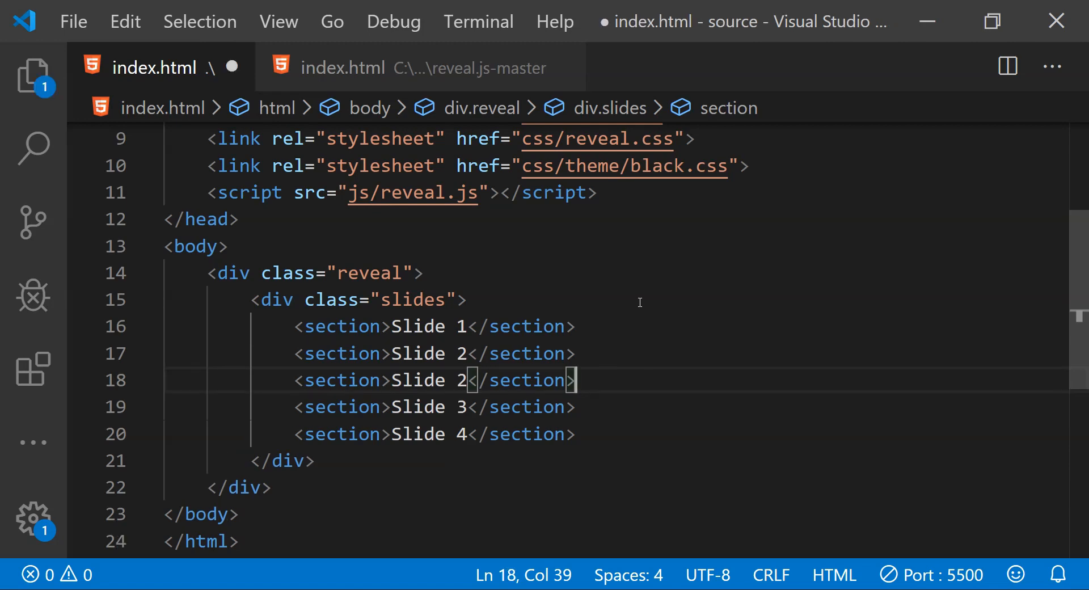
{"action": "mouse_move", "coordinate": [392, 359]}
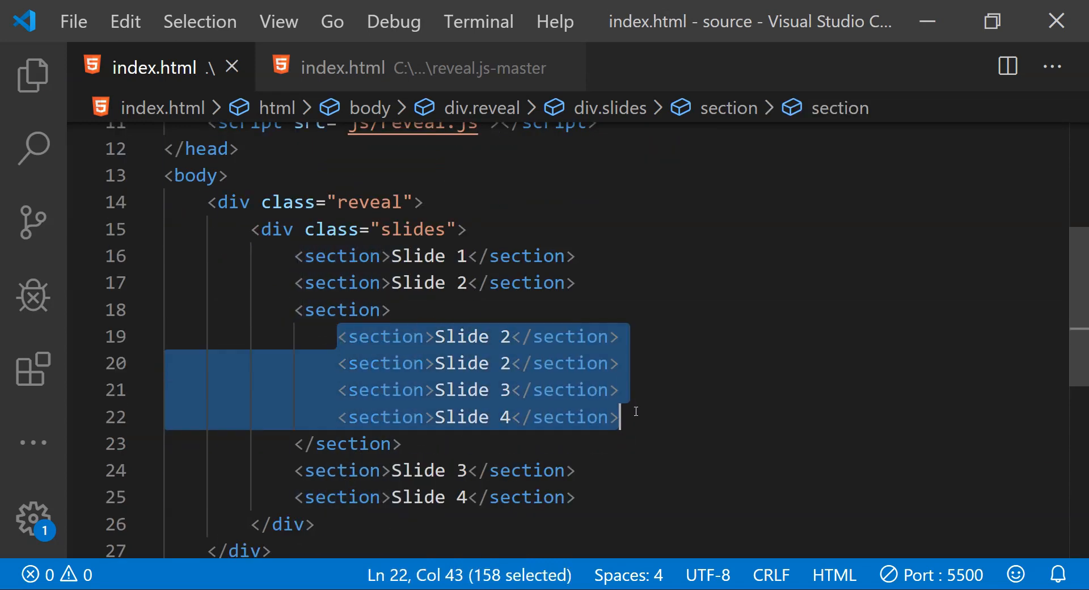
Place the cursor inside the Slide 1 opening section tag.
{"action": "left_click", "coordinate": [392, 310]}
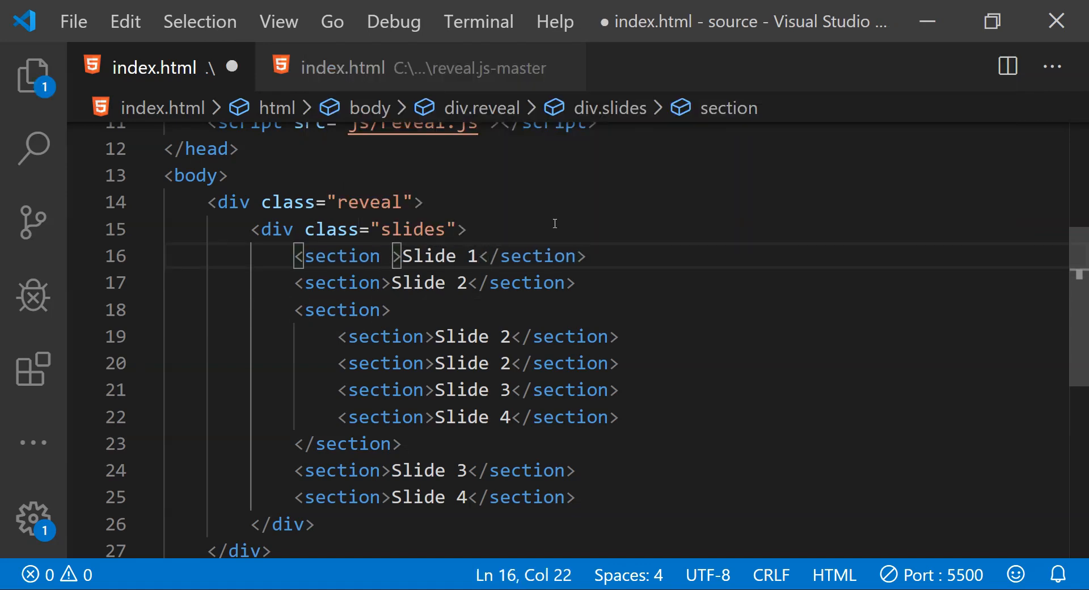
Add data-markdown to the Slide 1 section, save, and highlight the attribute and nested-slides section.
{"action": "type", "text": "data-markdown"}
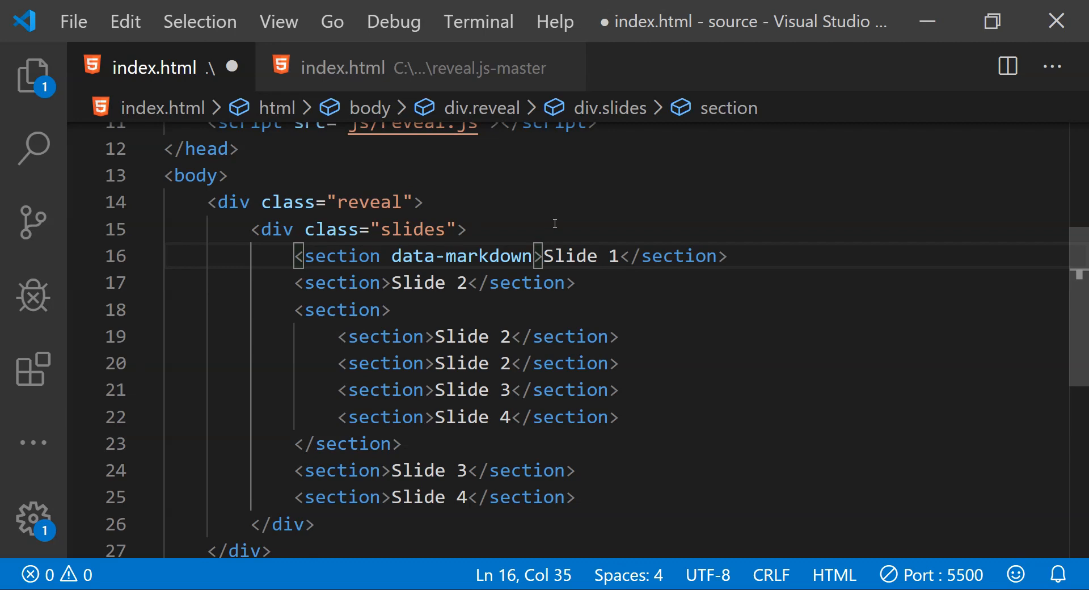
{"action": "key", "text": "ctrl+s"}
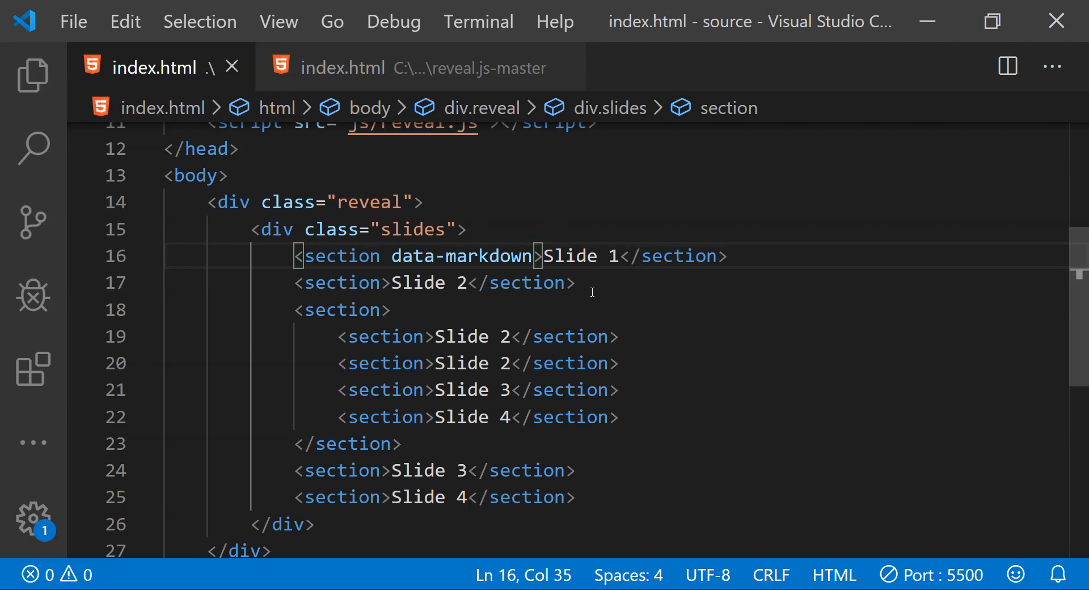
{"action": "mouse_move", "coordinate": [420, 265]}
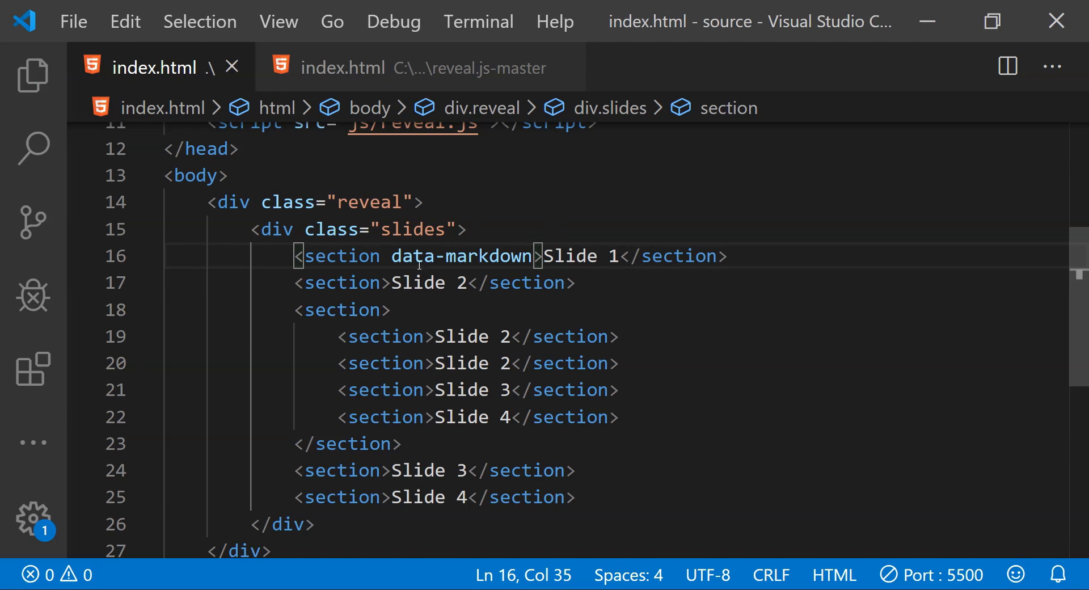
{"action": "double_click", "coordinate": [462, 256]}
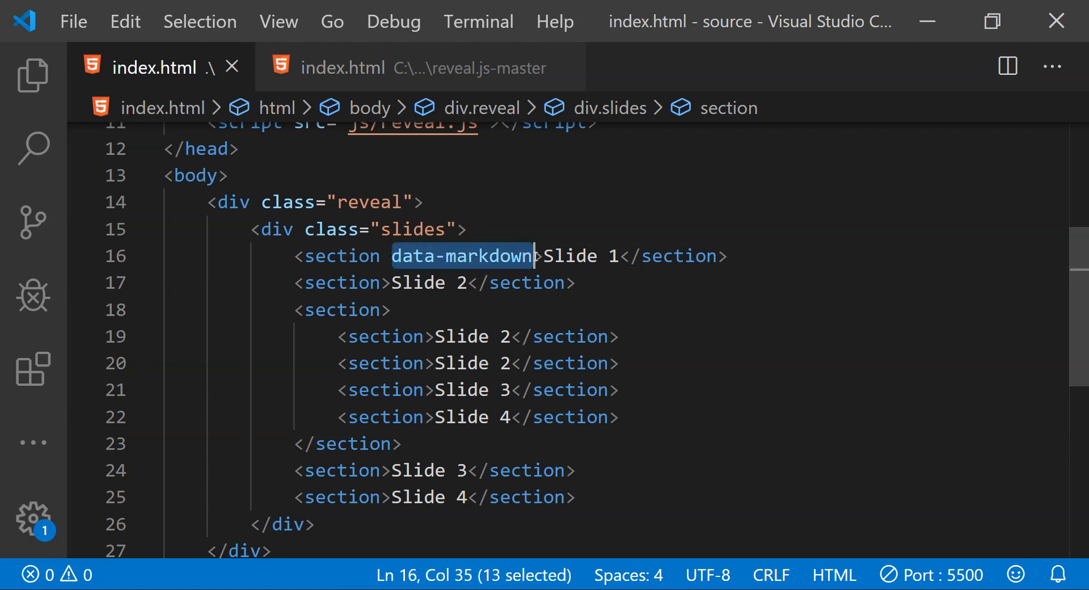
{"action": "mouse_move", "coordinate": [547, 260]}
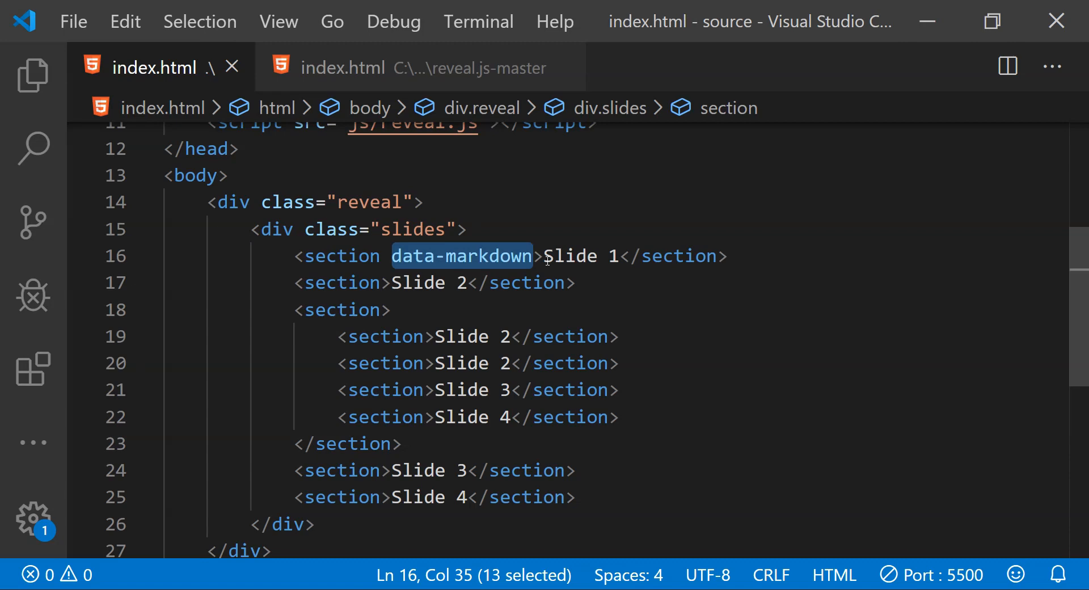
{"action": "left_click", "coordinate": [389, 310]}
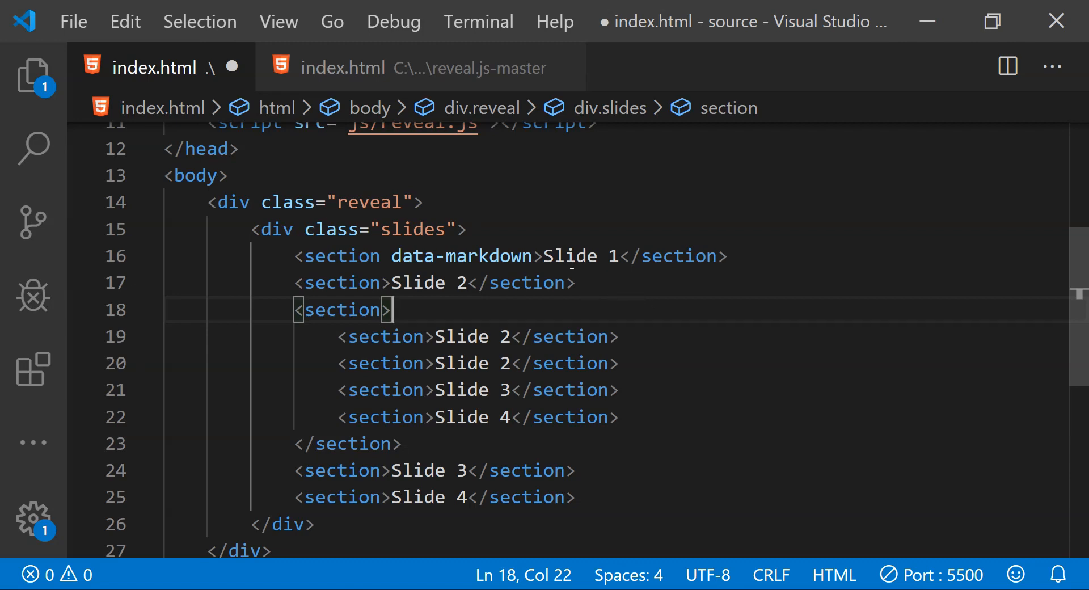
{"action": "double_click", "coordinate": [580, 256]}
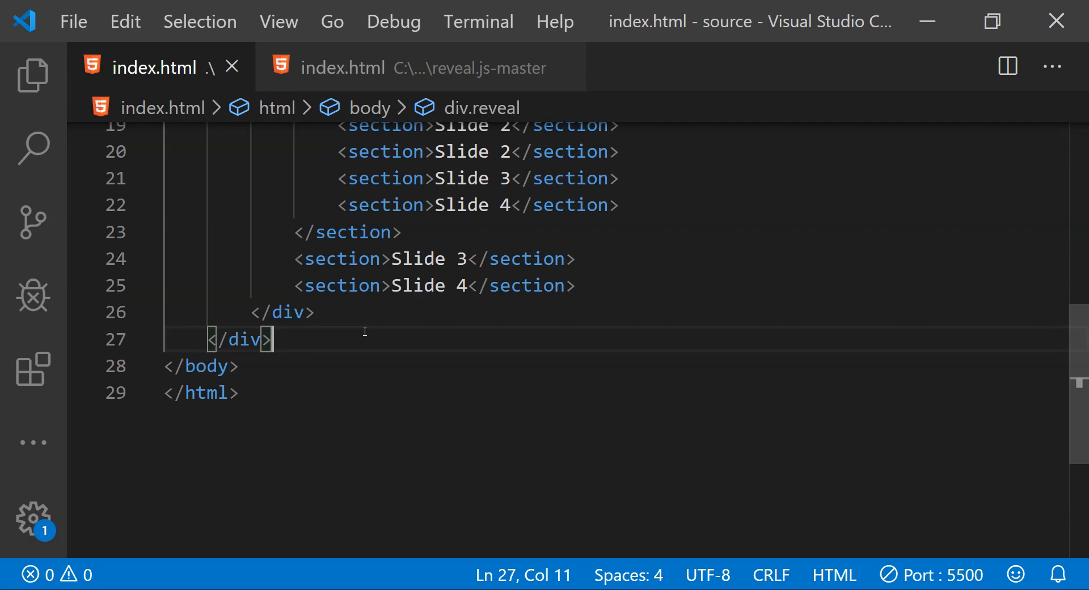
Open new lines below the reveal container for the Reveal.initialize() script.
{"action": "key", "text": "Enter"}
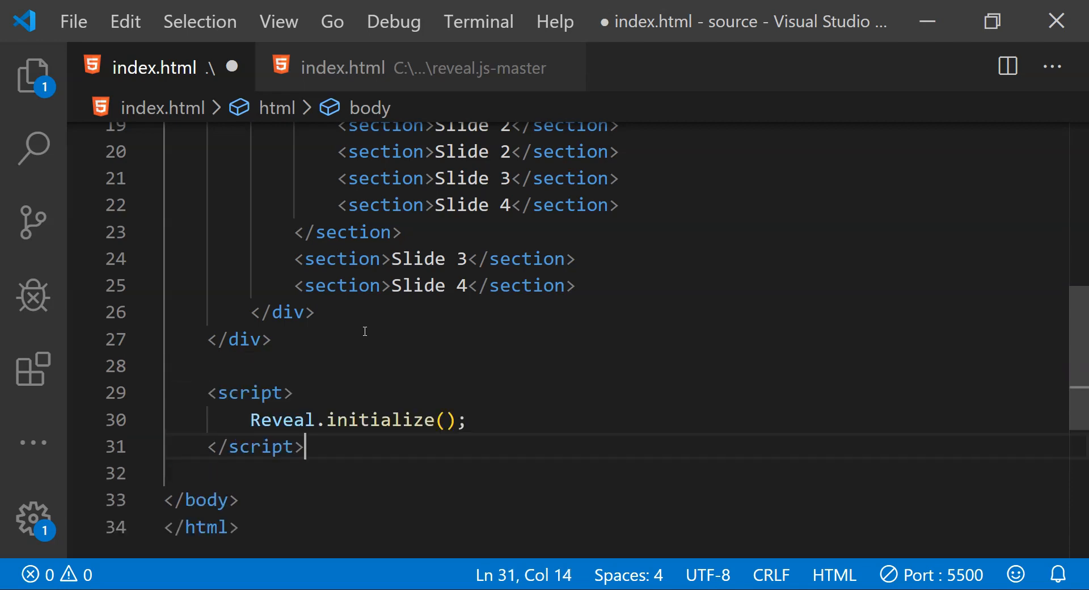
{"action": "scroll", "scroll_direction": "up", "scroll_amount": 3}
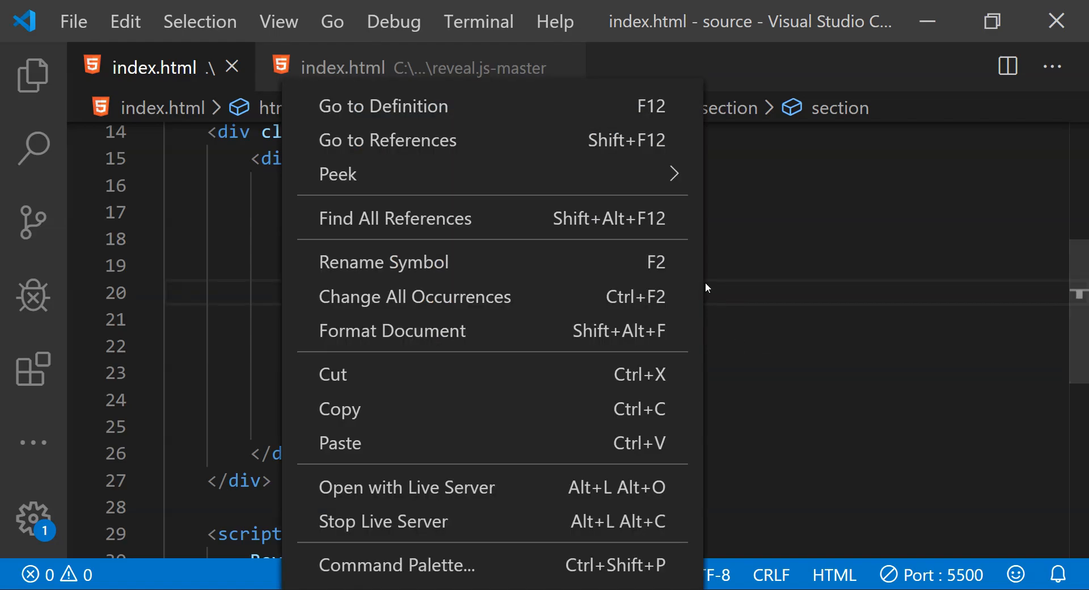
Launch Live Server and navigate down Slide 3-1 through 3-4, then on to Slide 5.
{"action": "left_click", "coordinate": [407, 487]}
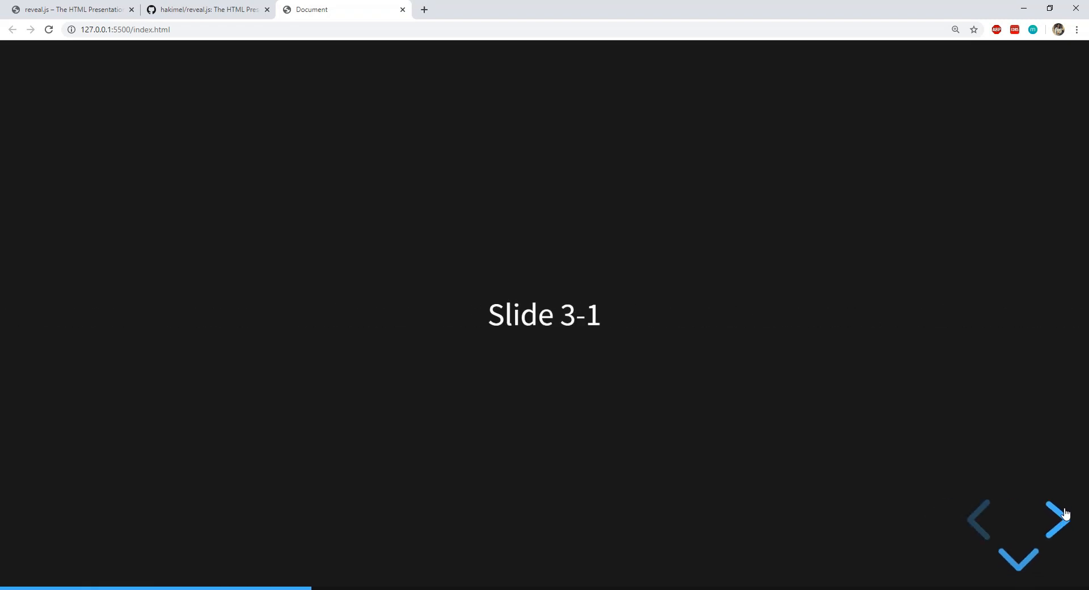
{"action": "left_click", "coordinate": [1019, 561]}
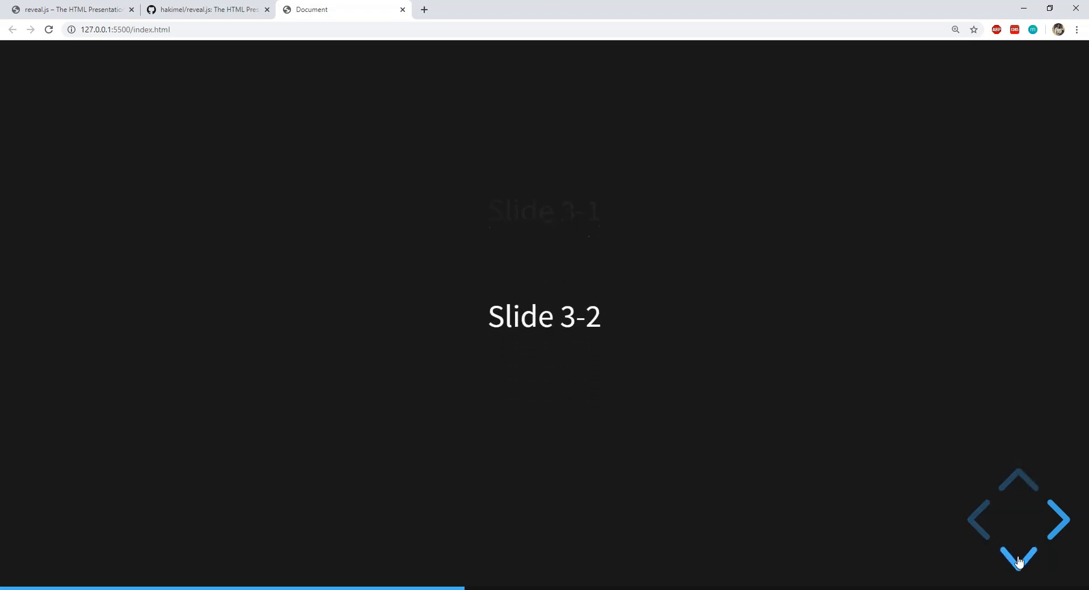
{"action": "left_click", "coordinate": [1019, 556]}
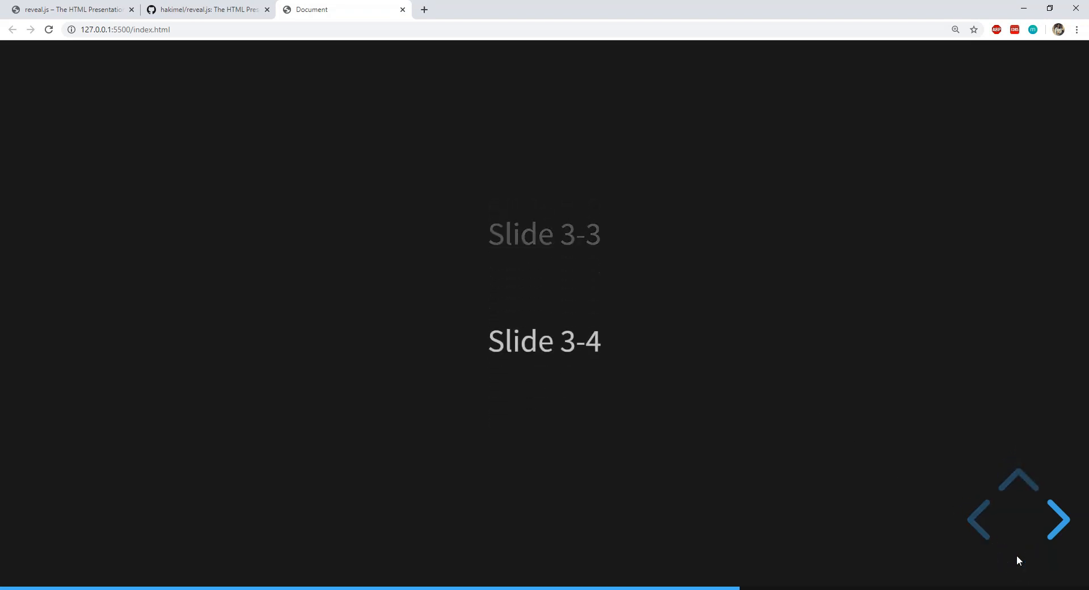
{"action": "left_click", "coordinate": [1058, 520]}
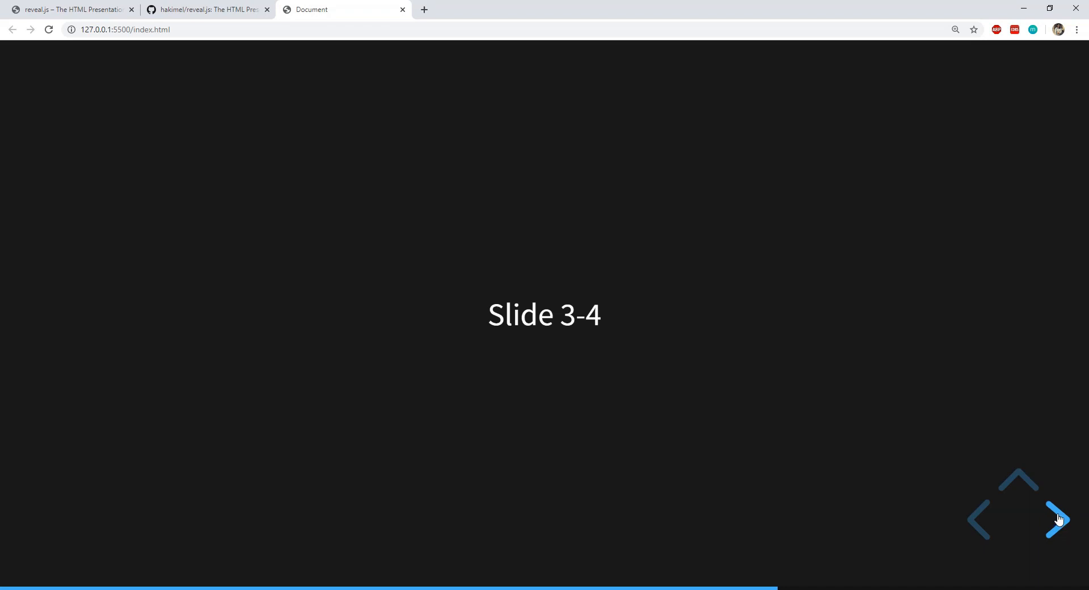
{"action": "left_click", "coordinate": [1057, 519]}
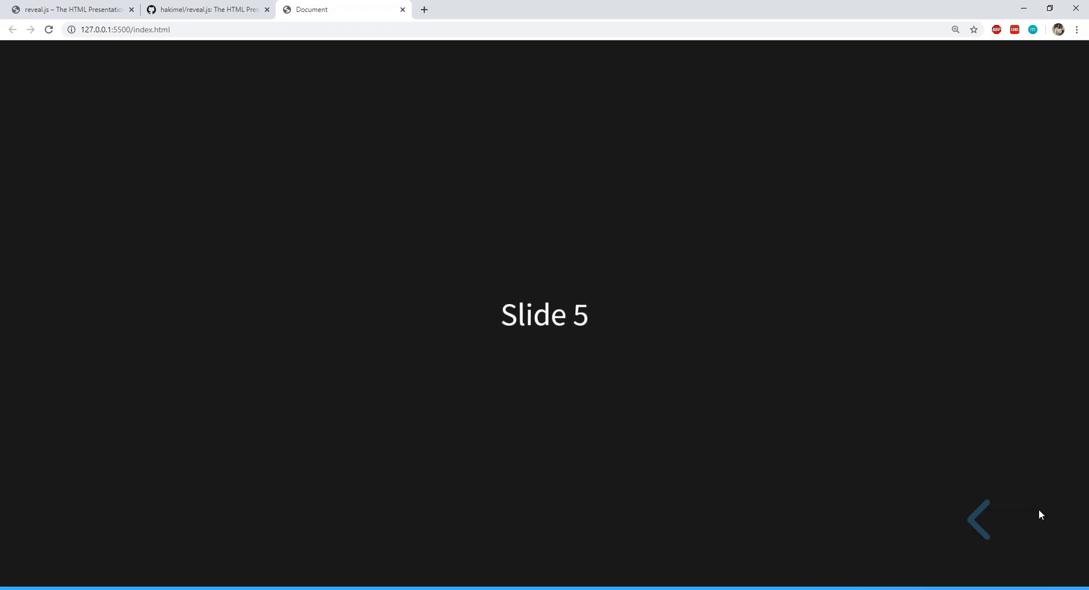
{"action": "mouse_move", "coordinate": [715, 384]}
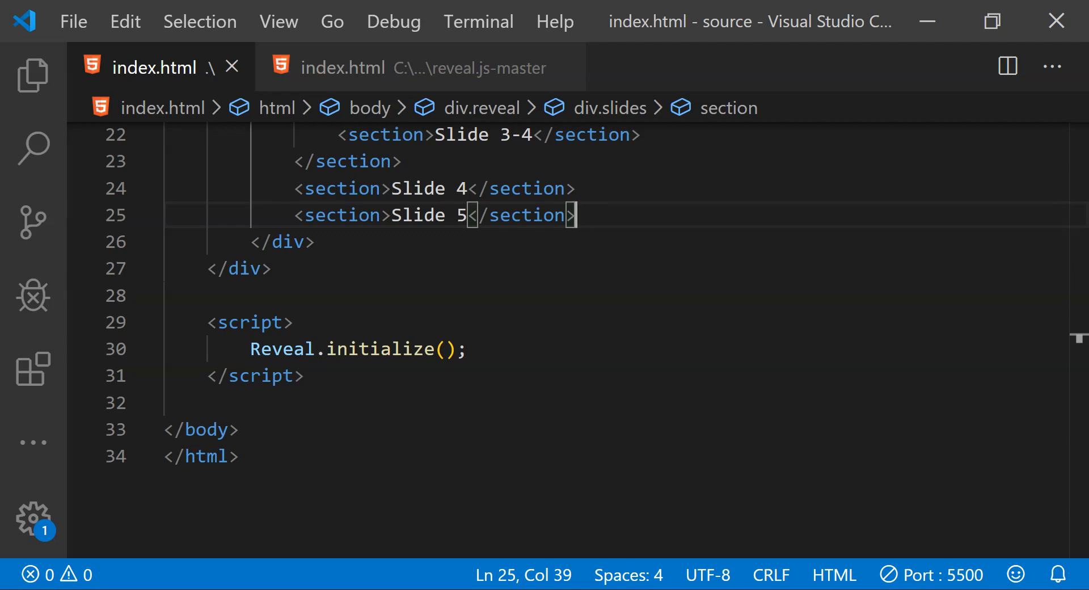
{"action": "mouse_move", "coordinate": [419, 366]}
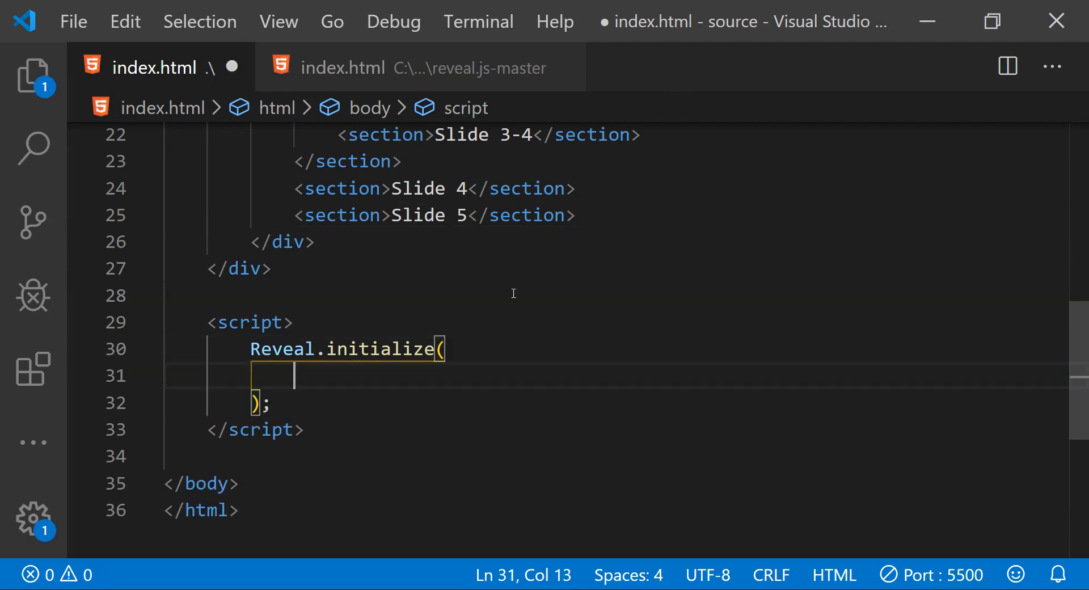
Pass Reveal.initialize a config object with controls: true, slideNumber: true and hash: true.
{"action": "type", "text": "{"}
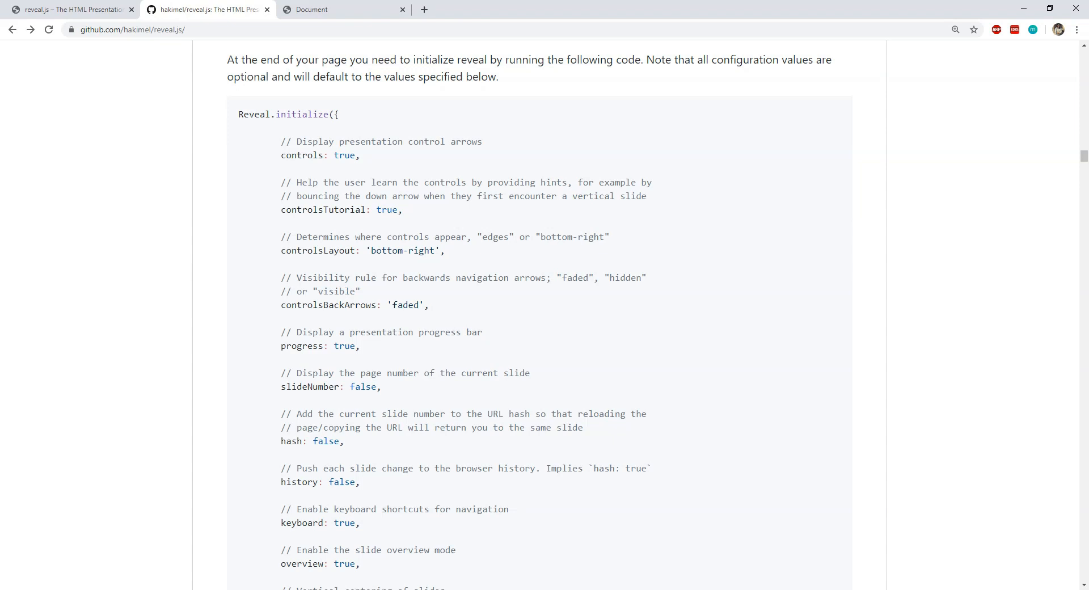
{"action": "scroll", "scroll_direction": "down", "scroll_amount": 3}
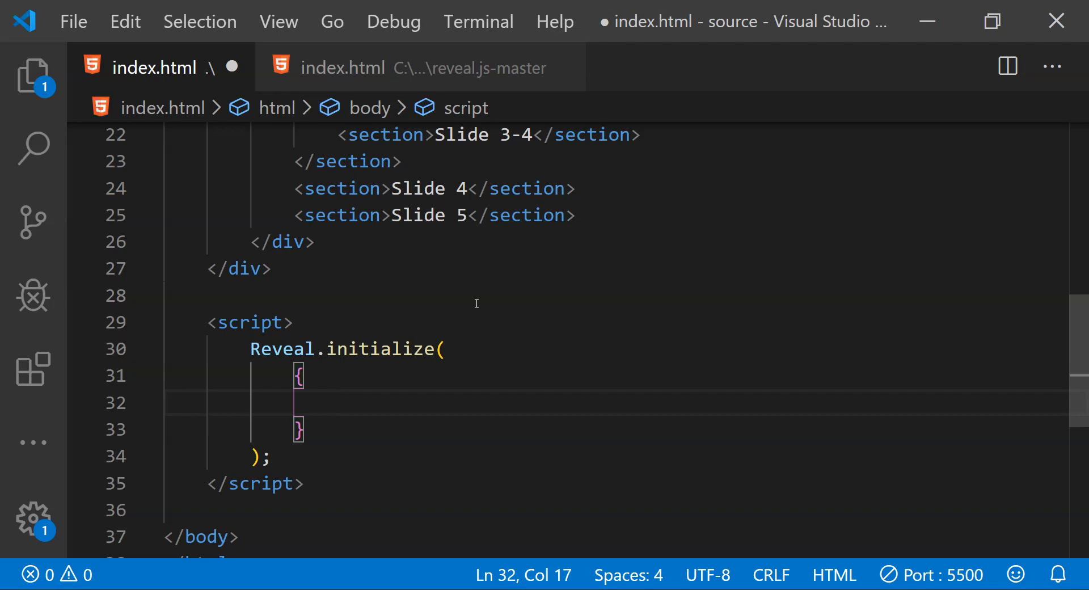
{"action": "type", "text": "controls: true,"}
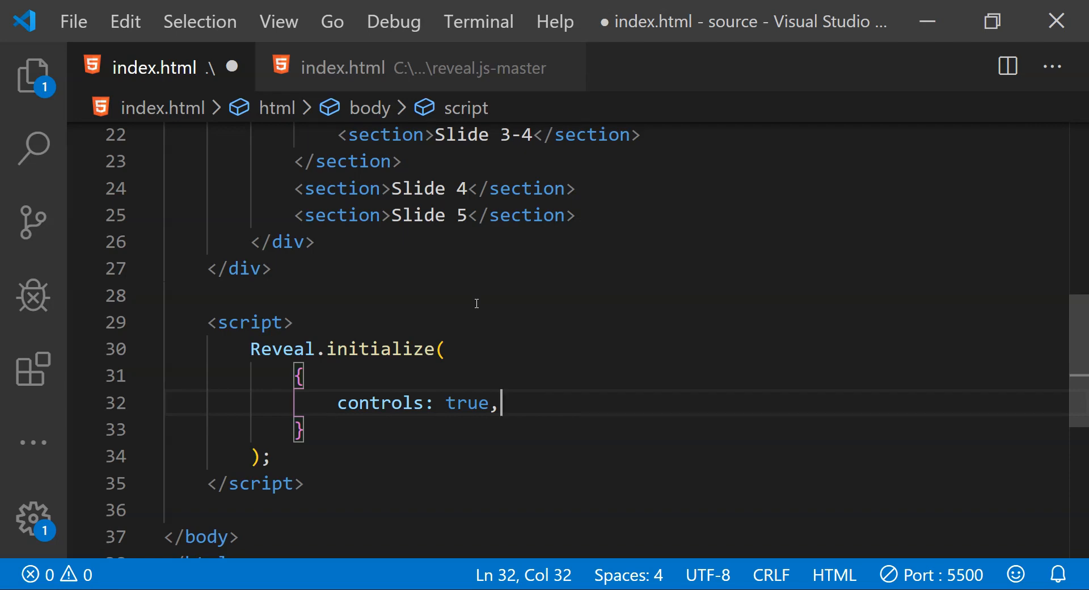
{"action": "type", "text": "slideNumber: true,"}
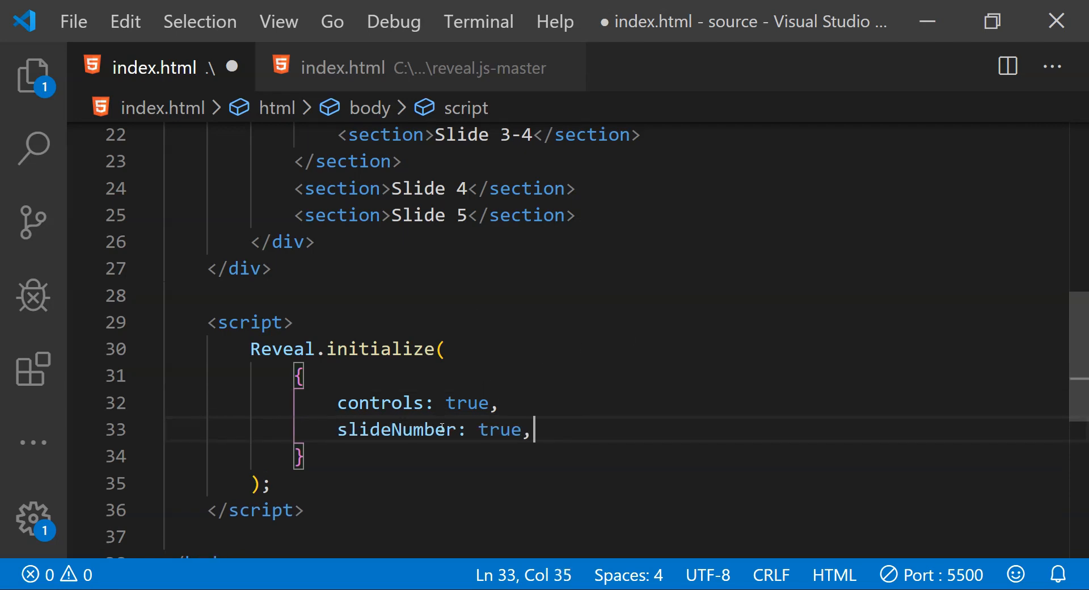
{"action": "mouse_move", "coordinate": [139, 374]}
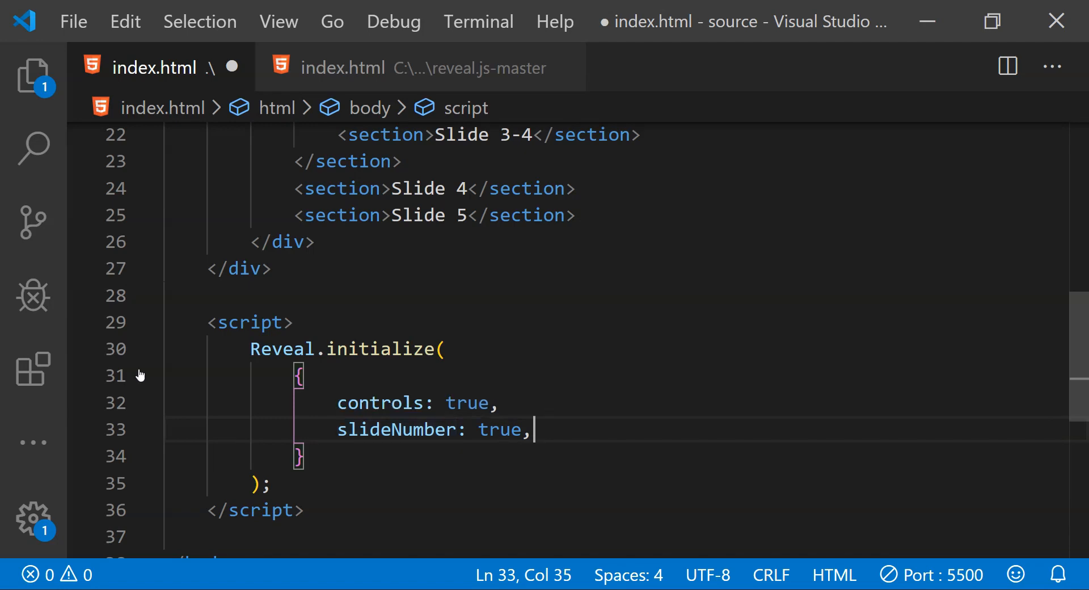
{"action": "key", "text": "enter"}
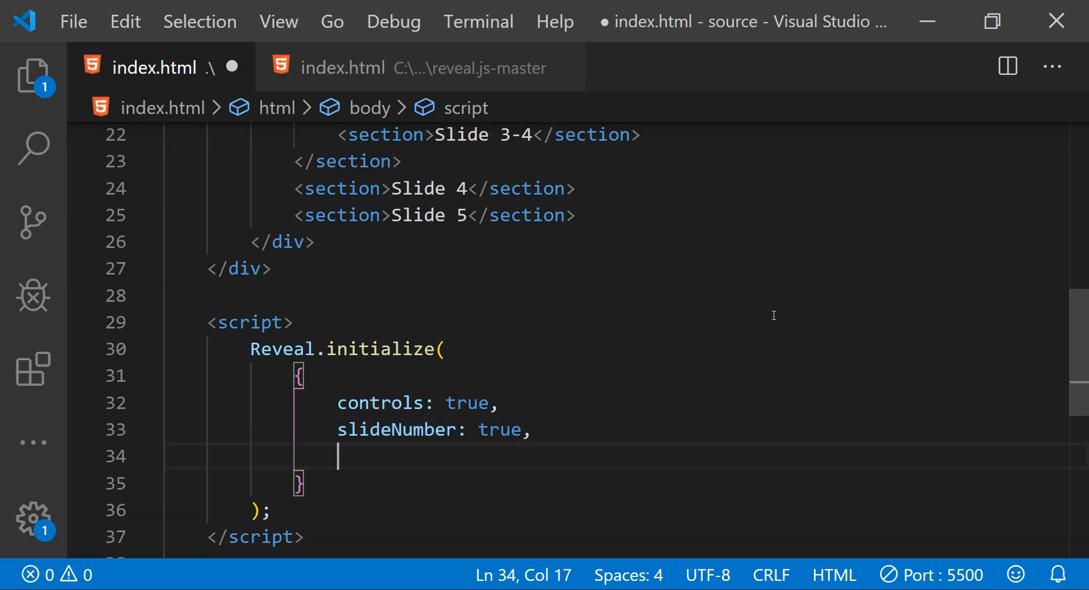
{"action": "type", "text": "hash: true,"}
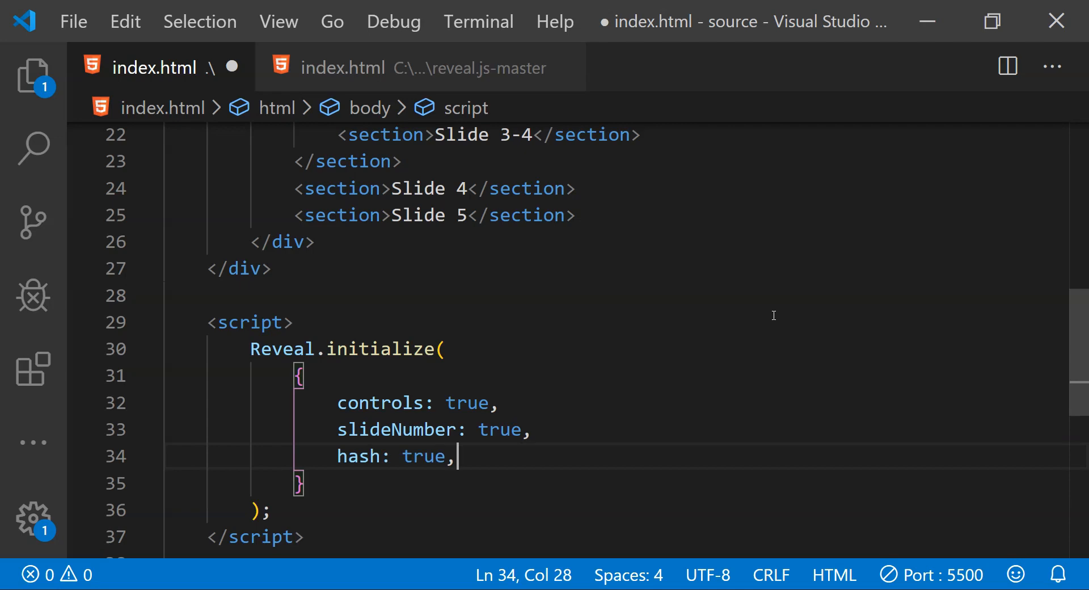
{"action": "mouse_move", "coordinate": [378, 446]}
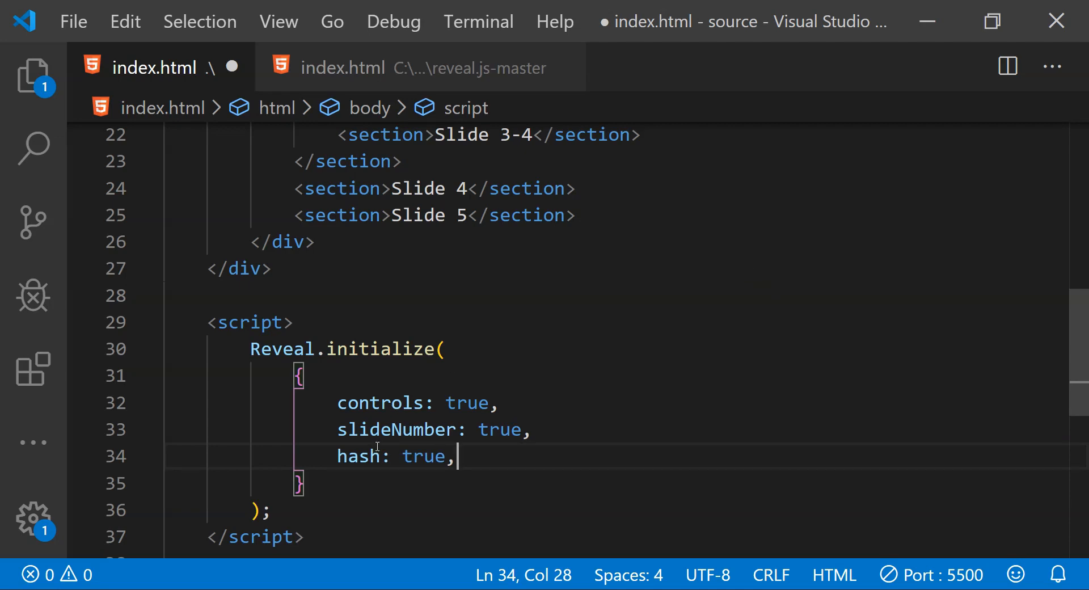
{"action": "mouse_move", "coordinate": [411, 463]}
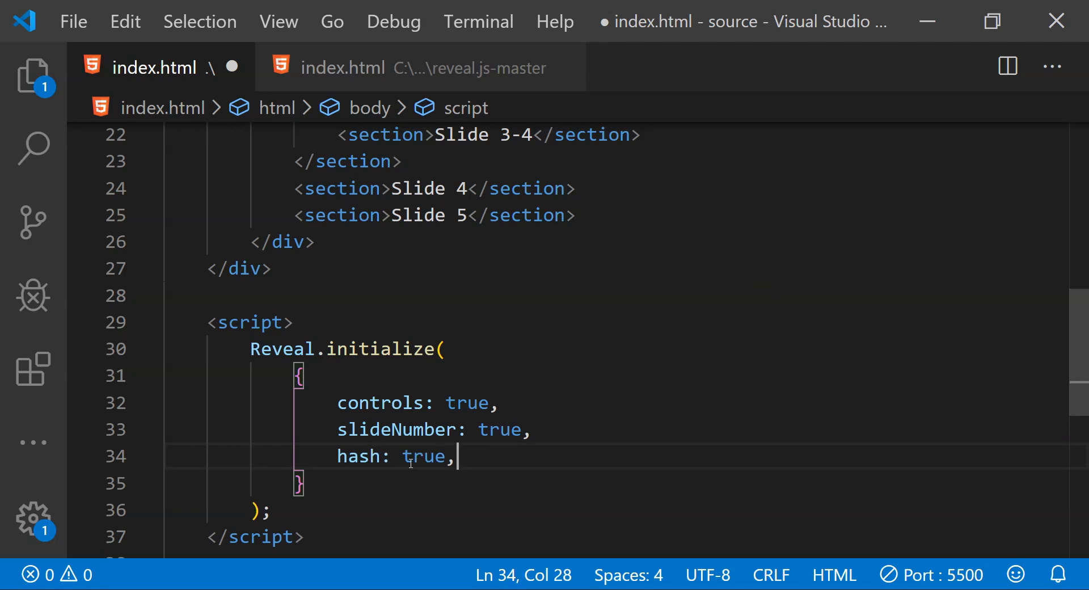
Append touch: true and transition: 'fade' to Reveal.initialize, save, and select the fade value.
{"action": "double_click", "coordinate": [358, 457]}
{"action": "type", "text": "touch: true,"}
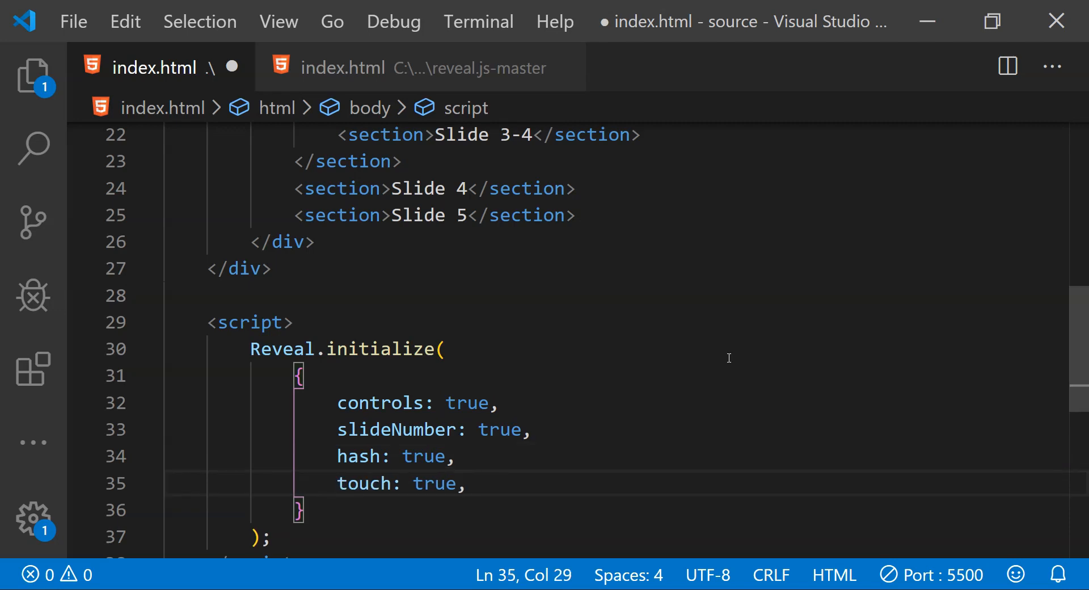
{"action": "scroll", "scroll_direction": "down", "scroll_amount": 3}
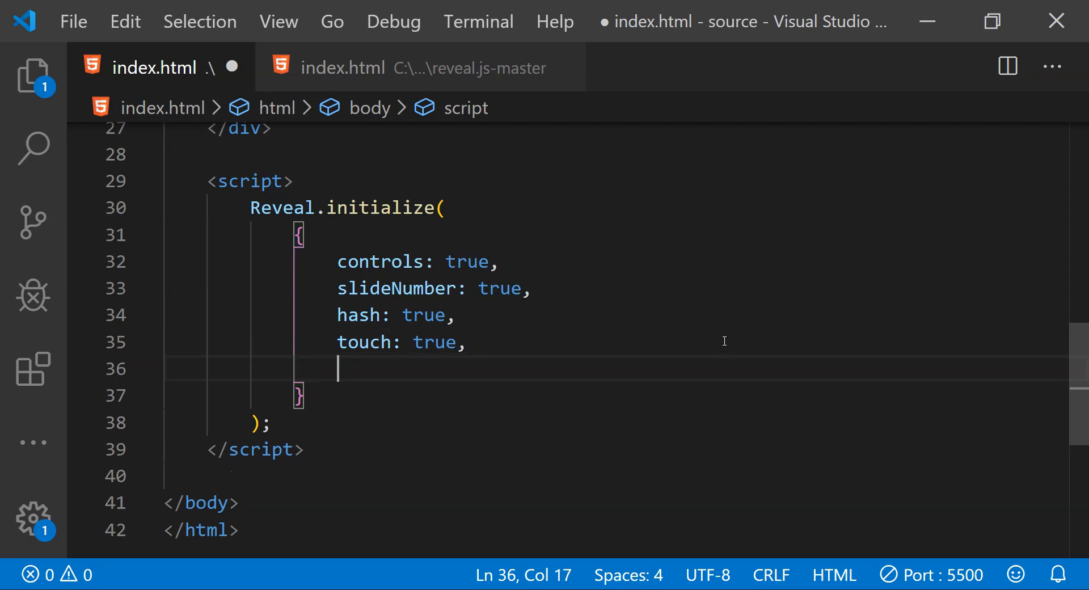
{"action": "type", "text": "transition: 'fade'"}
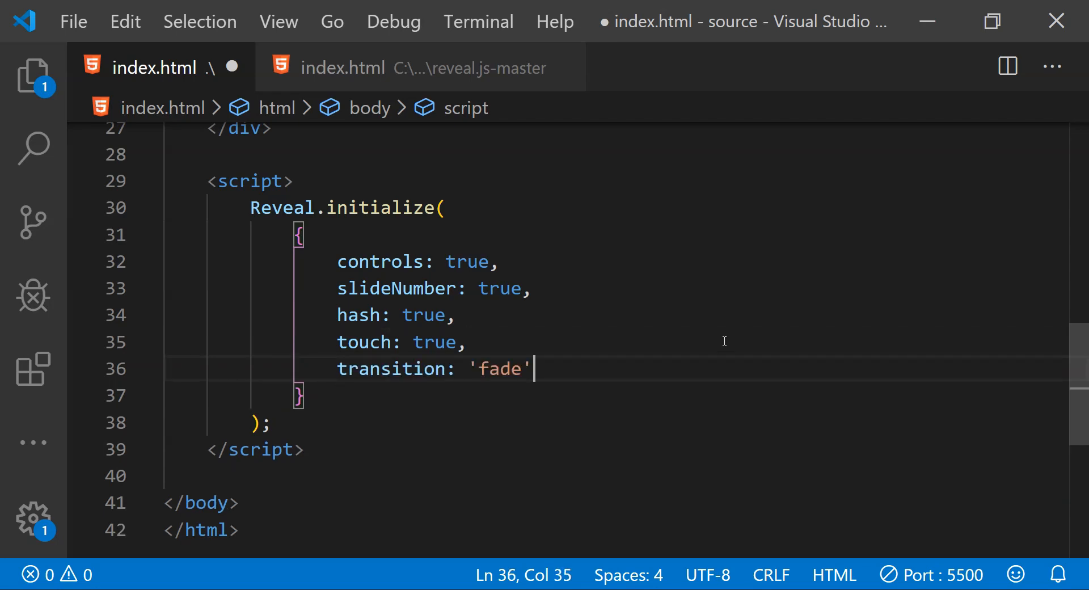
{"action": "key", "text": "ctrl+s"}
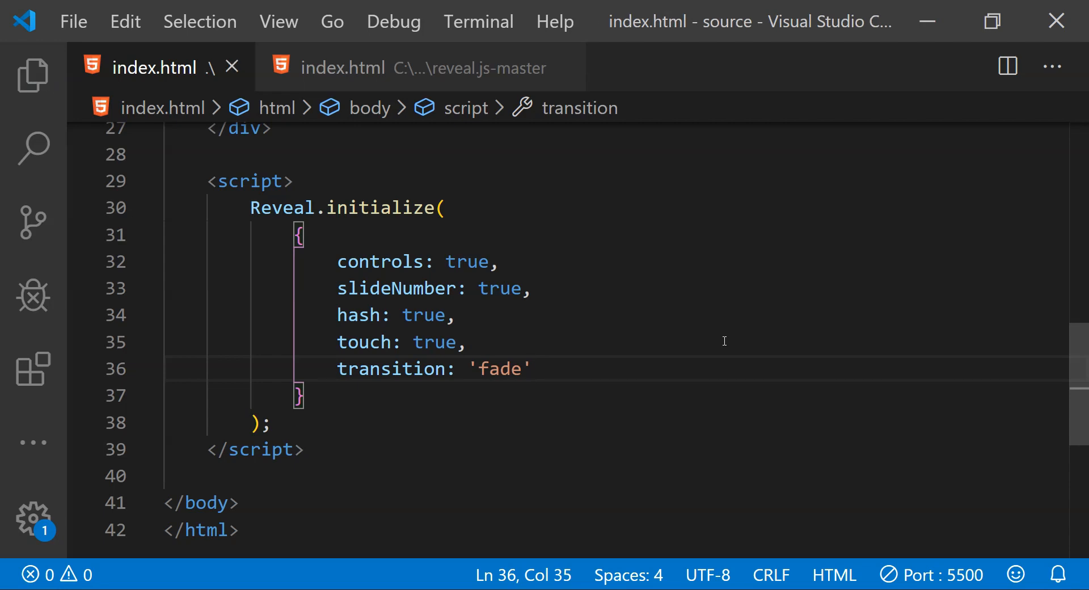
{"action": "mouse_move", "coordinate": [601, 363]}
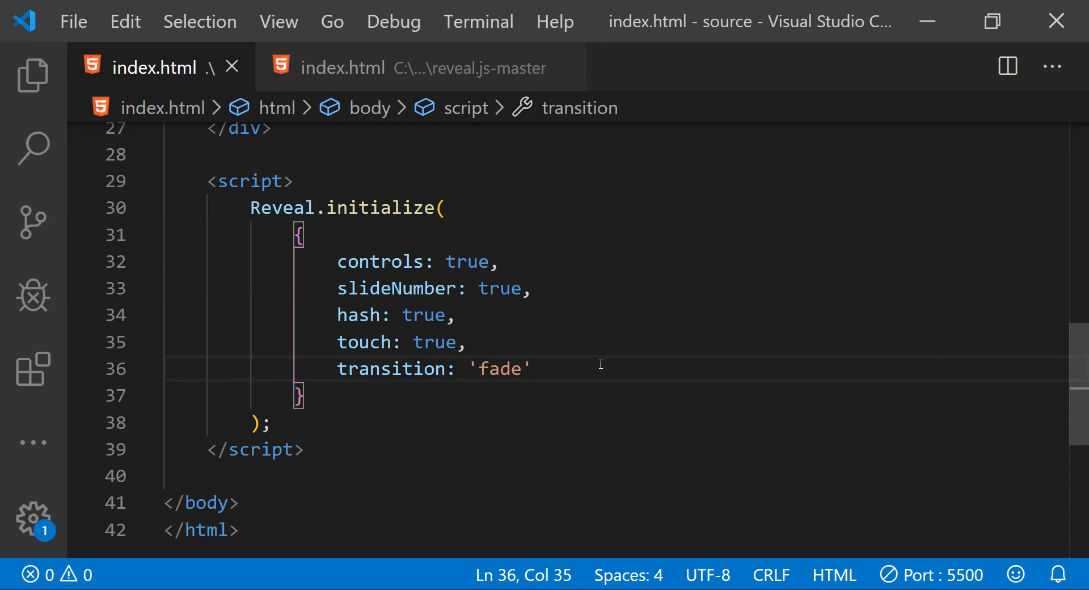
{"action": "double_click", "coordinate": [499, 369]}
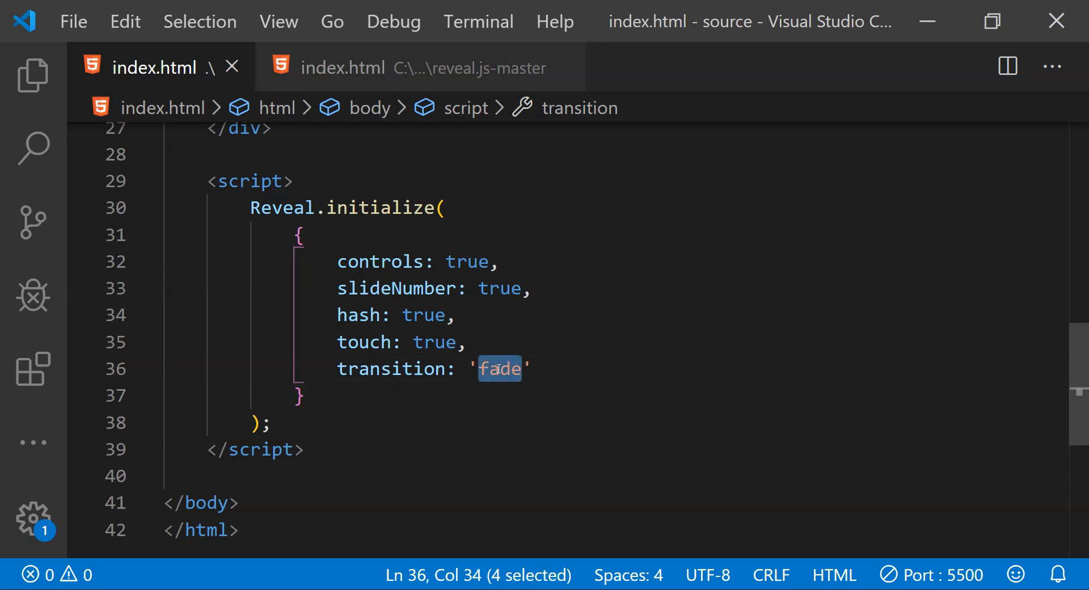
{"action": "type", "text": "none"}
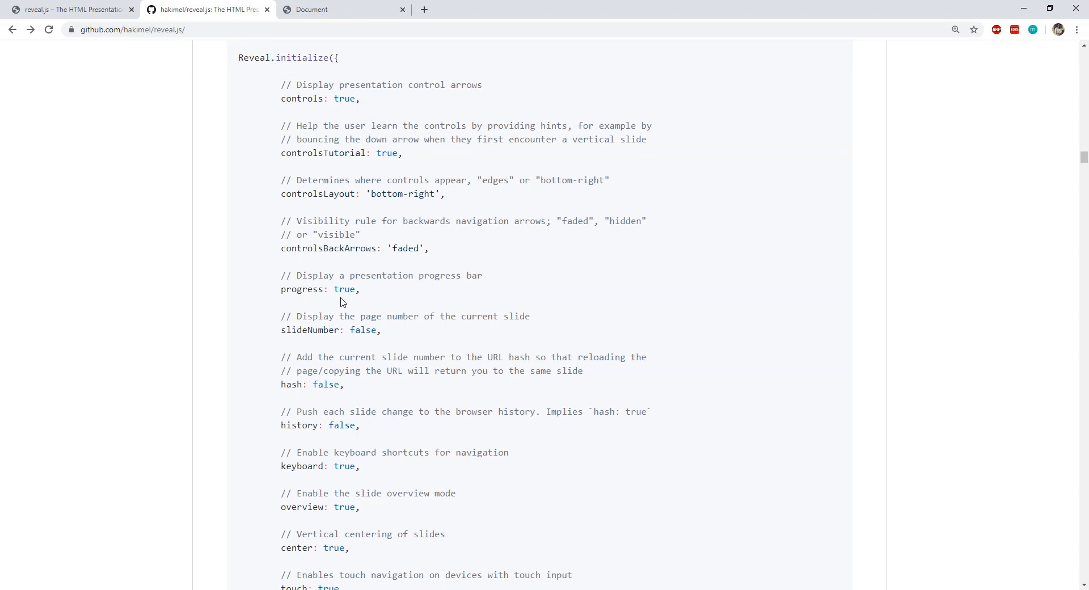
Scroll the reveal.js README down to the API navigation methods and briefly select those examples.
{"action": "scroll", "scroll_direction": "down", "scroll_amount": 3}
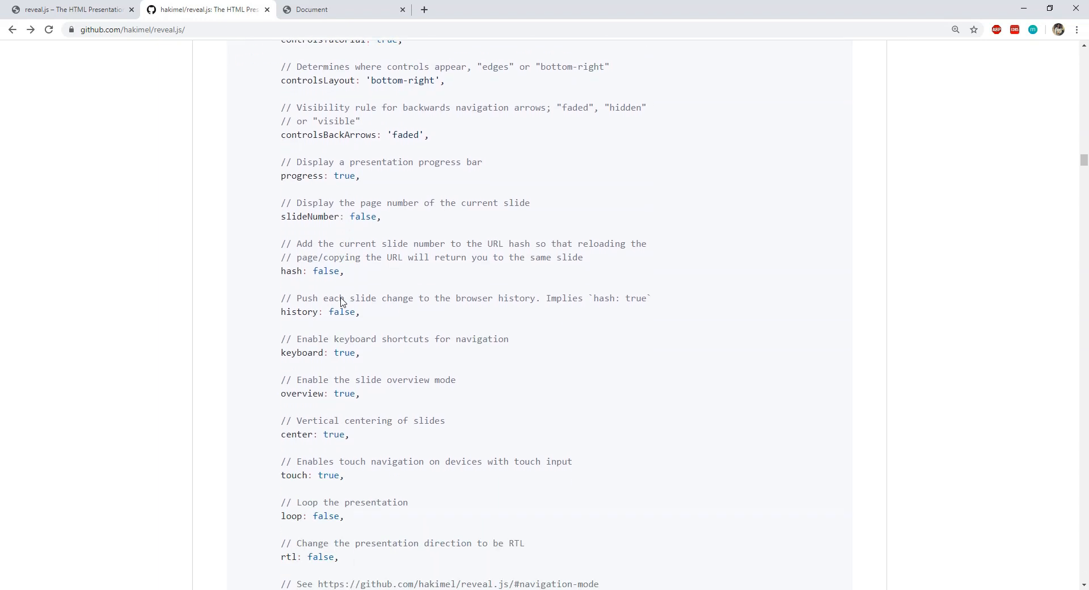
{"action": "scroll", "scroll_direction": "down", "scroll_amount": 3}
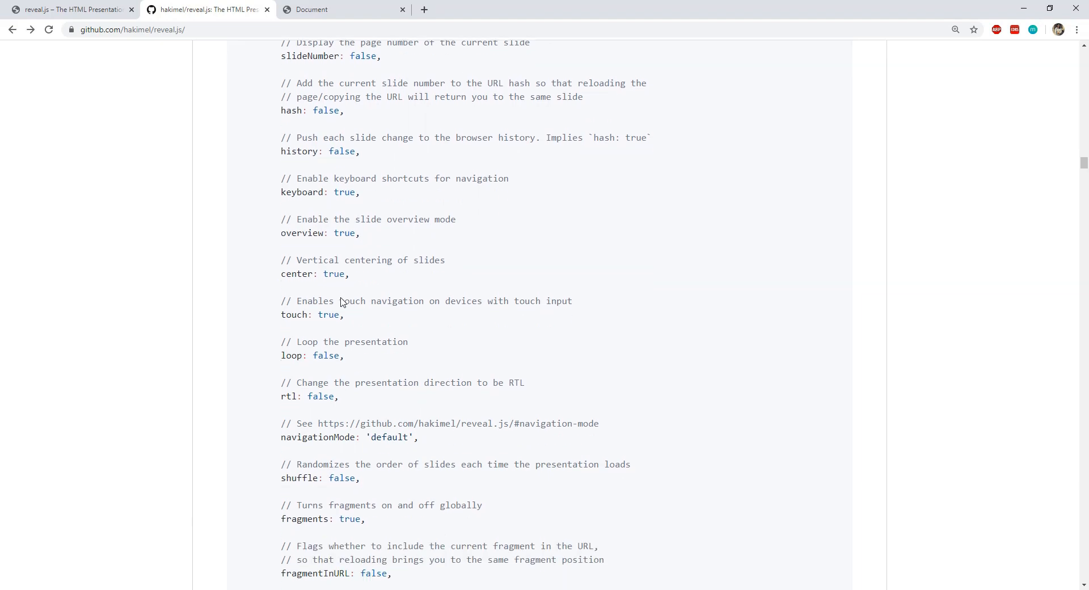
{"action": "scroll", "scroll_direction": "down", "scroll_amount": 3}
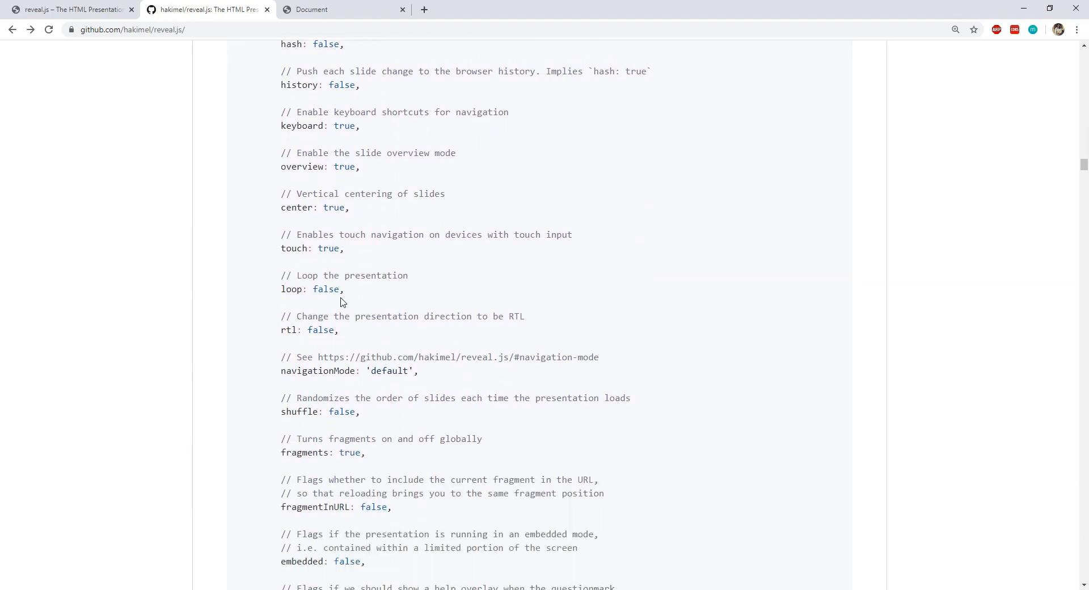
{"action": "scroll", "scroll_direction": "down", "scroll_amount": 3}
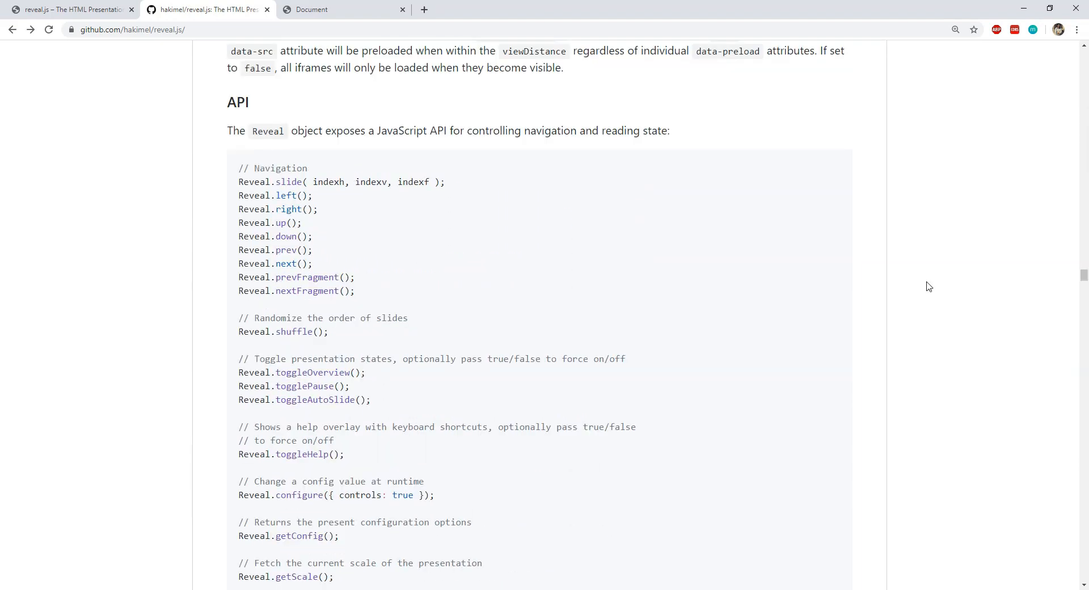
{"action": "mouse_move", "coordinate": [400, 223]}
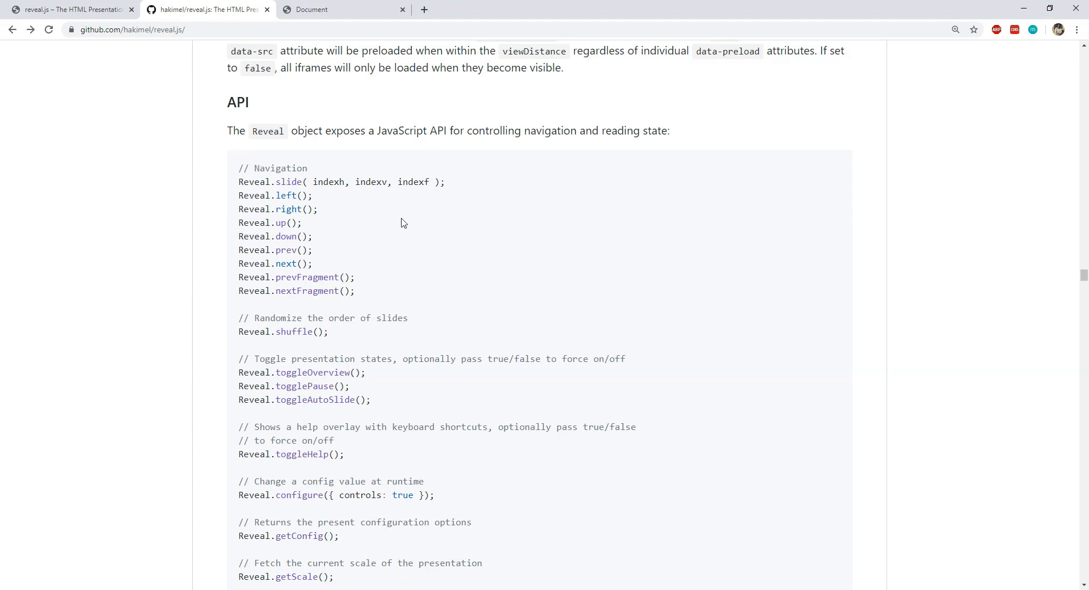
{"action": "left_click_drag", "start_coordinate": [238, 181], "coordinate": [392, 317]}
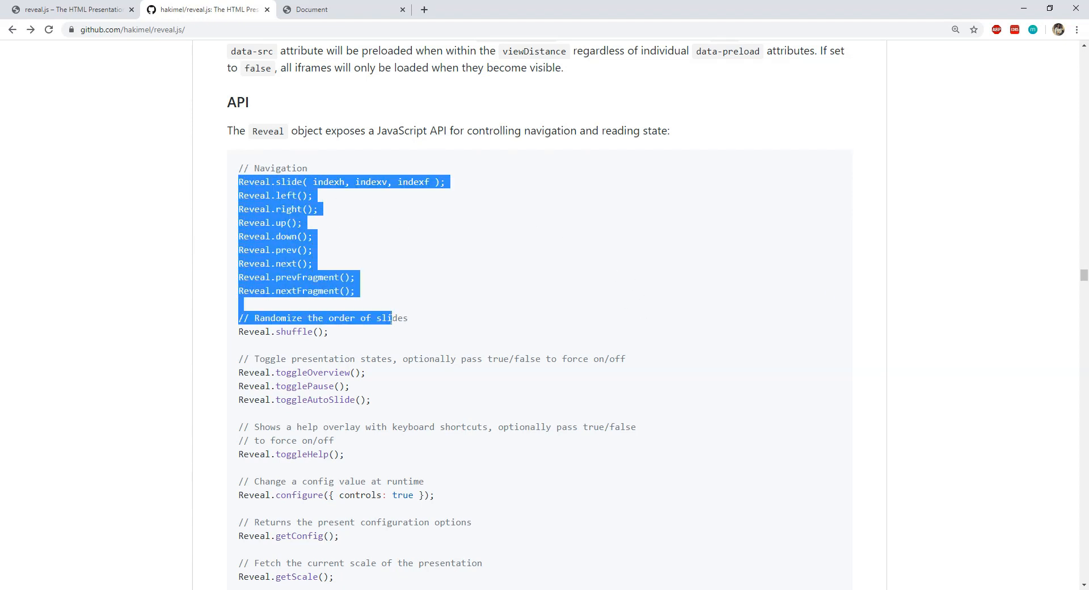
{"action": "left_click", "coordinate": [559, 318]}
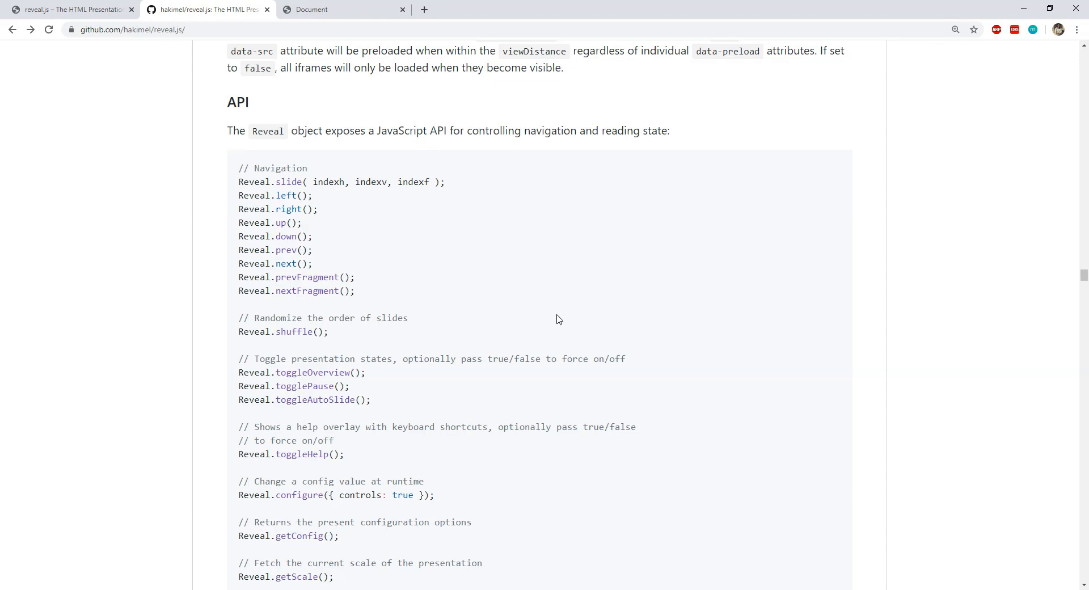
{"action": "scroll", "scroll_direction": "down", "scroll_amount": 3}
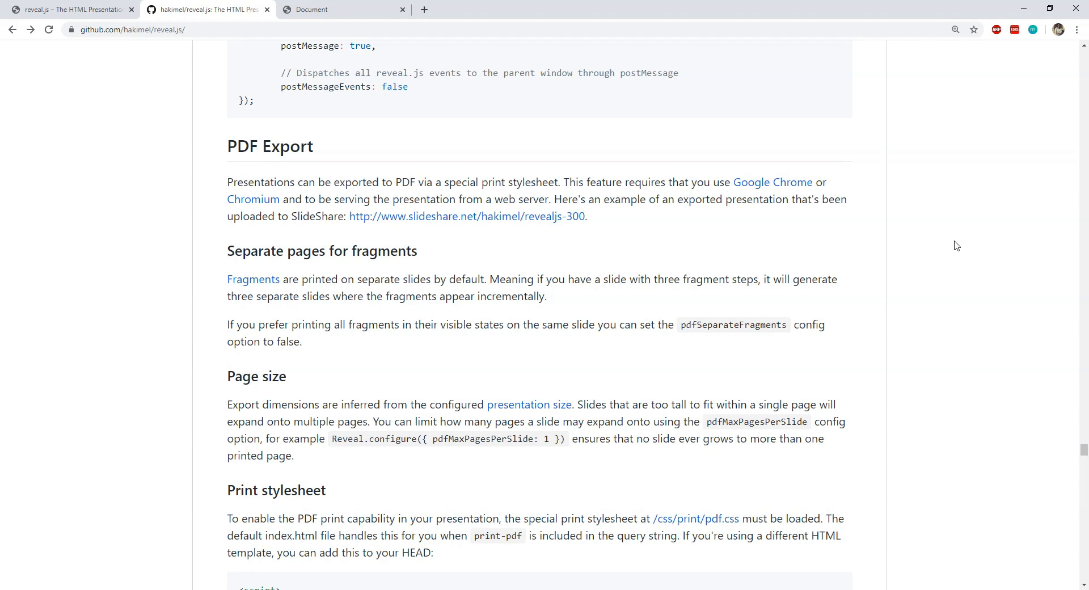
Scroll past PDF Export, Theming and Speaker Notes, then back up to the README's table of contents.
{"action": "scroll", "scroll_direction": "down", "scroll_amount": 3}
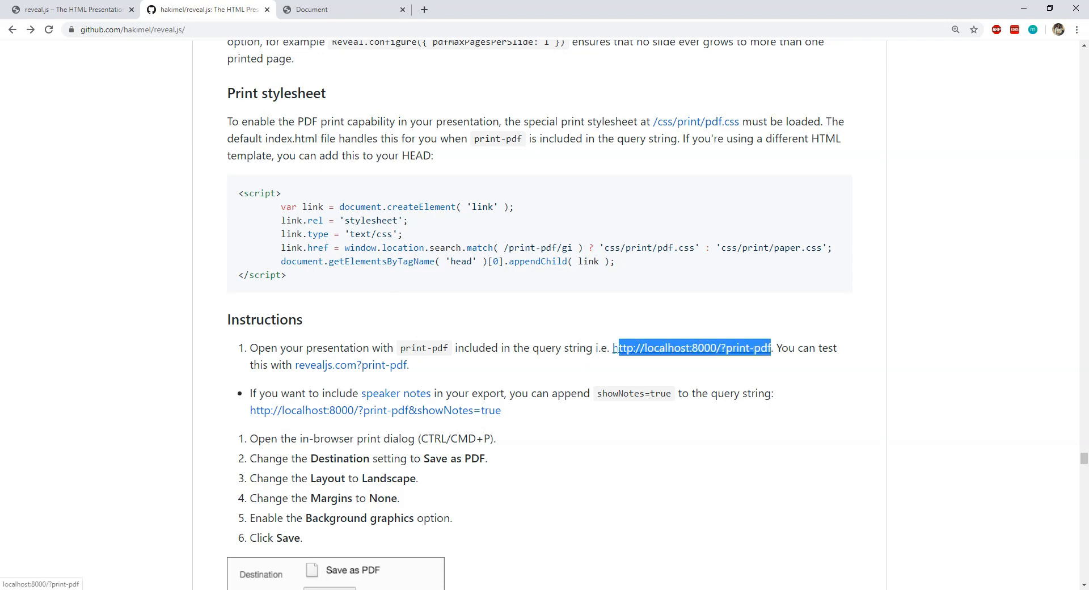
{"action": "scroll", "scroll_direction": "down", "scroll_amount": 3}
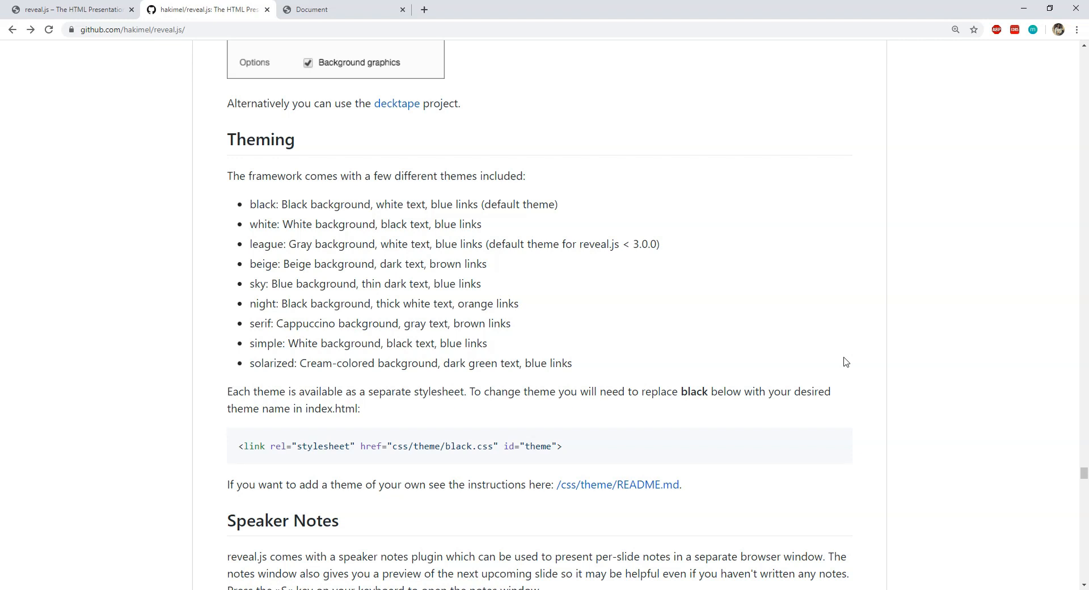
{"action": "scroll", "scroll_direction": "down", "scroll_amount": 3}
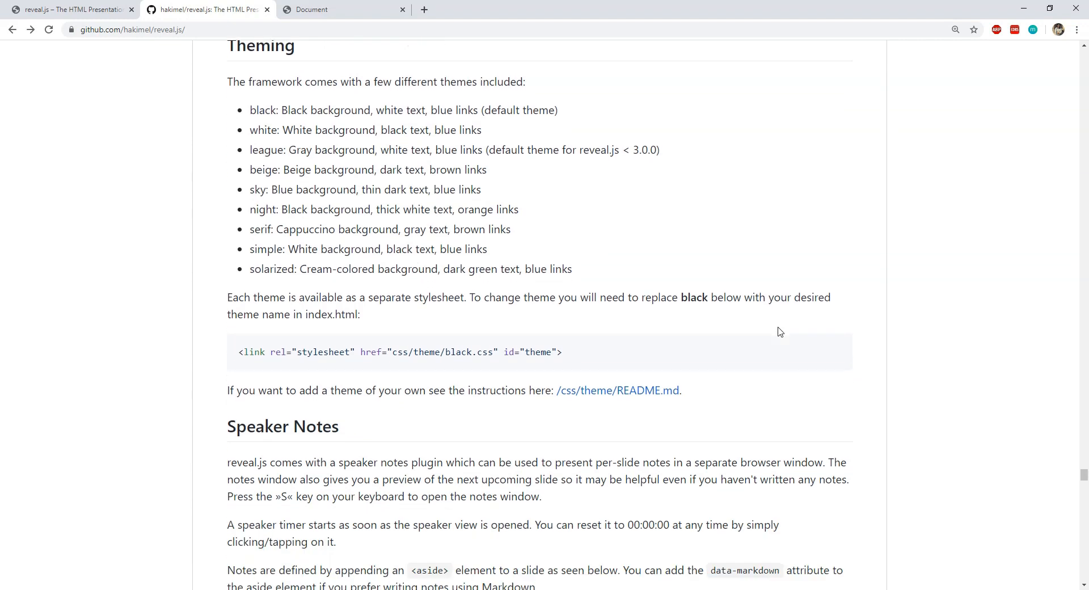
{"action": "scroll", "scroll_direction": "up", "scroll_amount": 3}
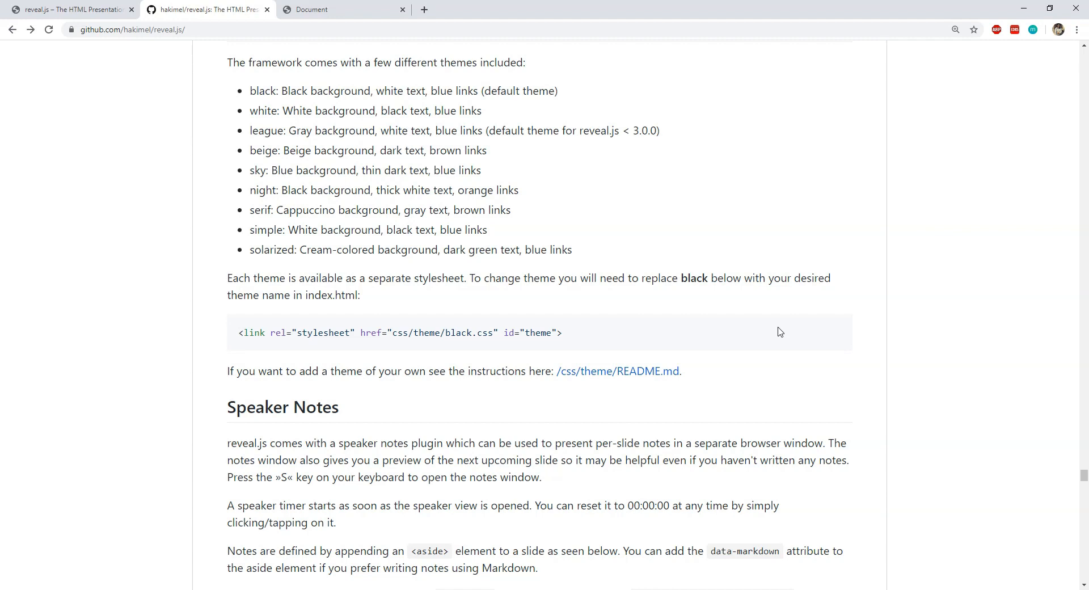
{"action": "scroll", "scroll_direction": "up", "scroll_amount": 3}
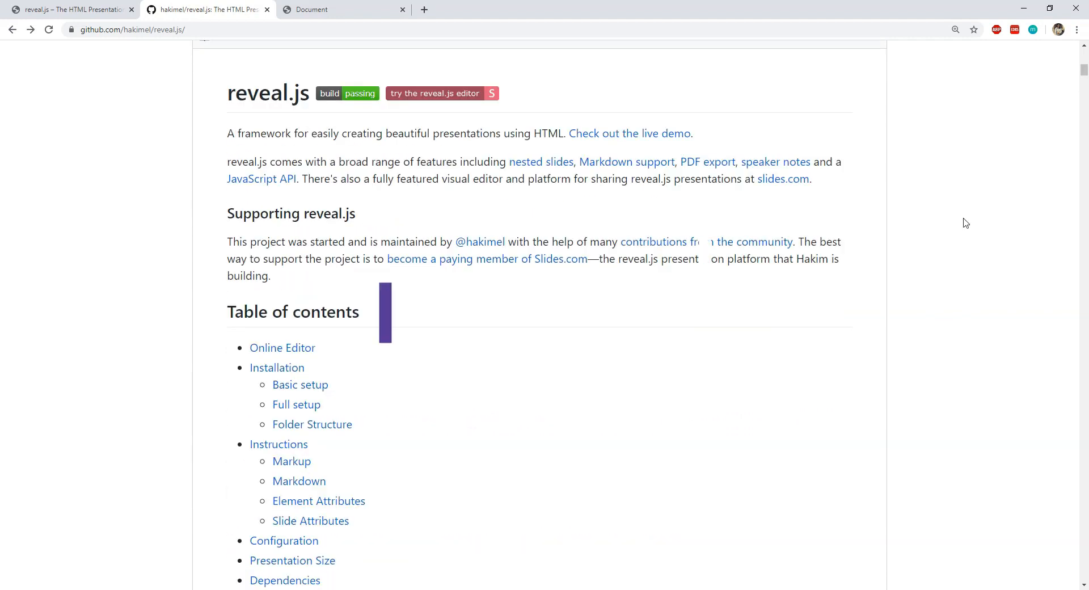